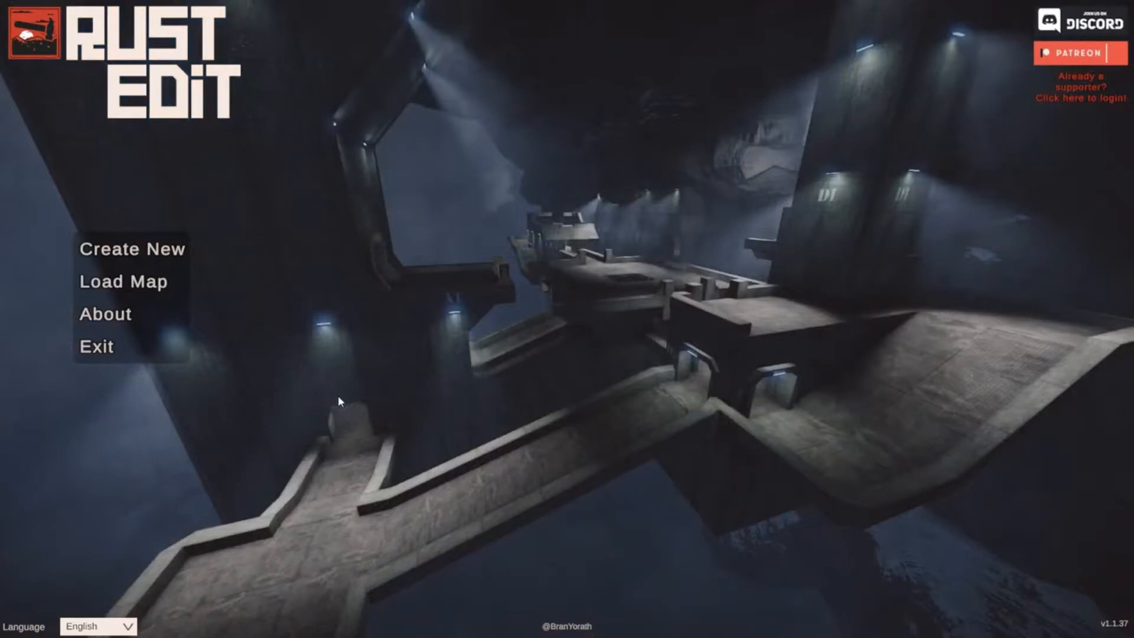
# Start a new map and enter a map size of 3000.
pyautogui.click(132, 249)
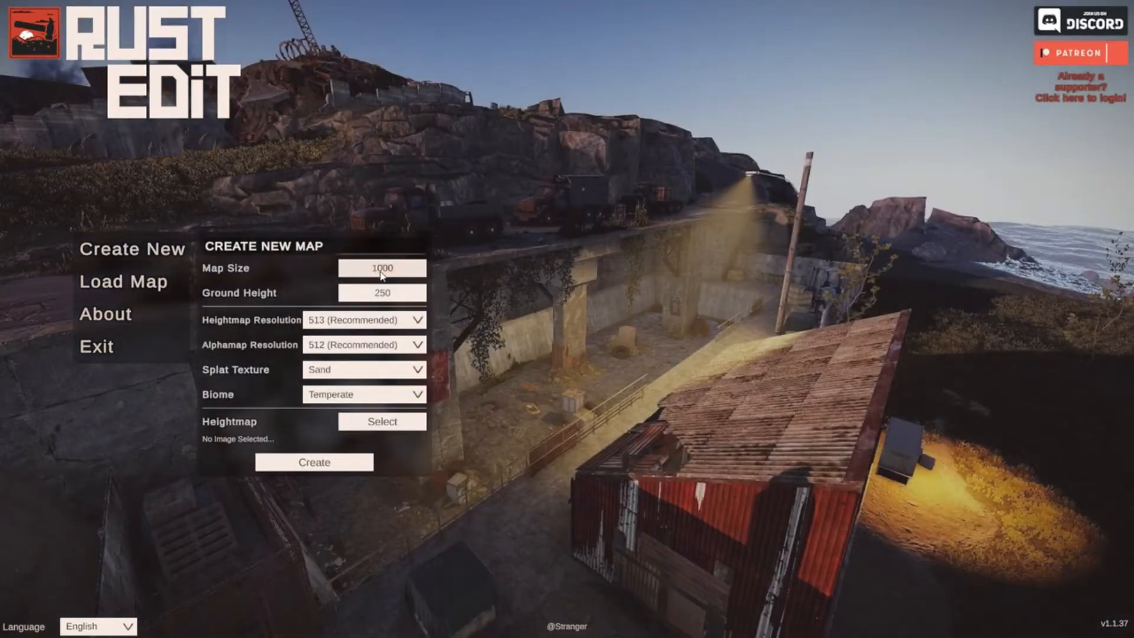
pyautogui.write('3000')
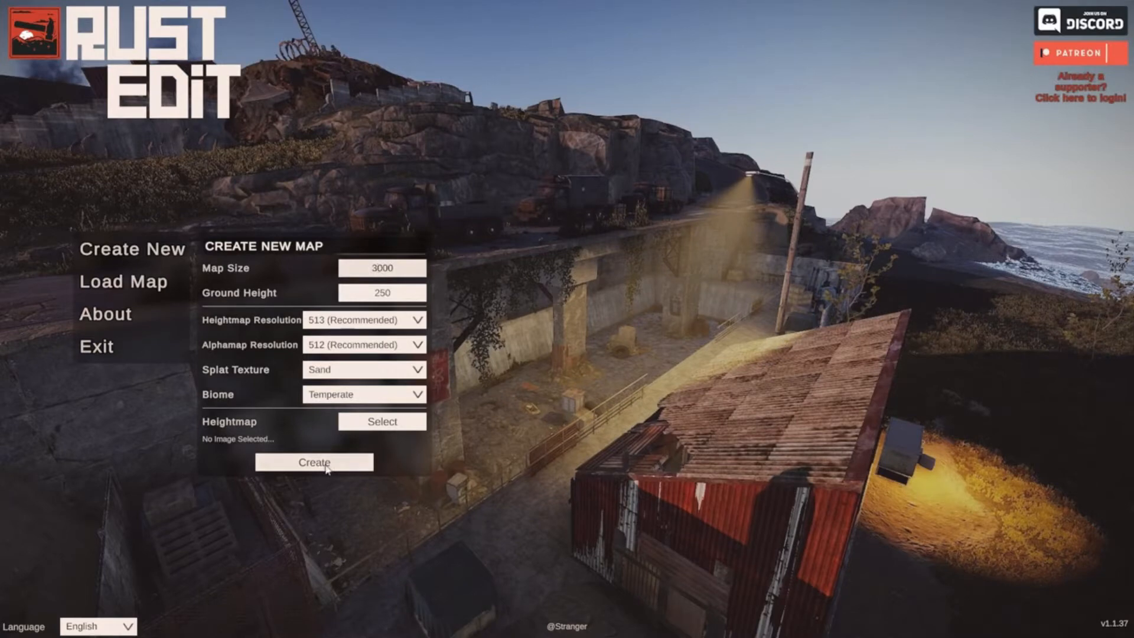
# Create the 3000-size map and confirm native procedural generation for it.
pyautogui.click(313, 461)
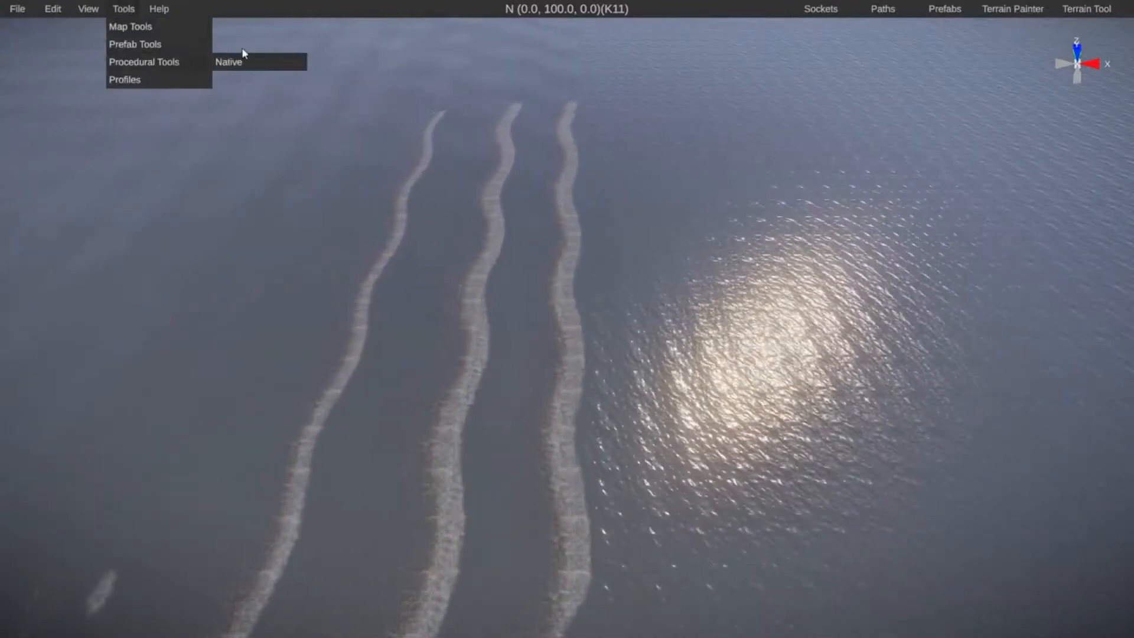
pyautogui.click(228, 61)
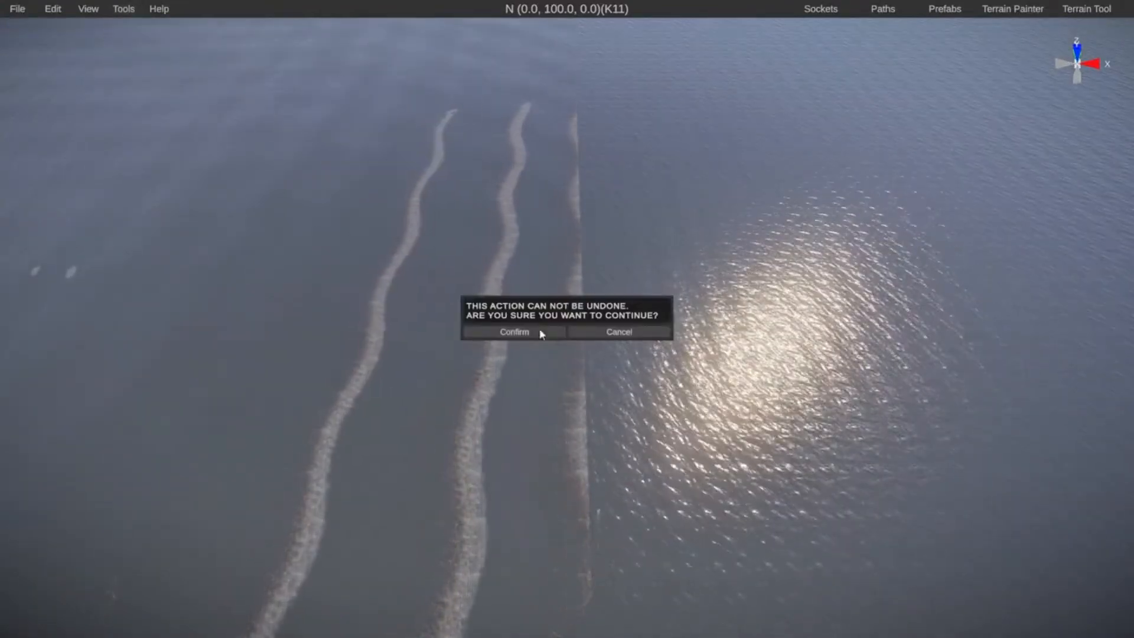
pyautogui.click(514, 332)
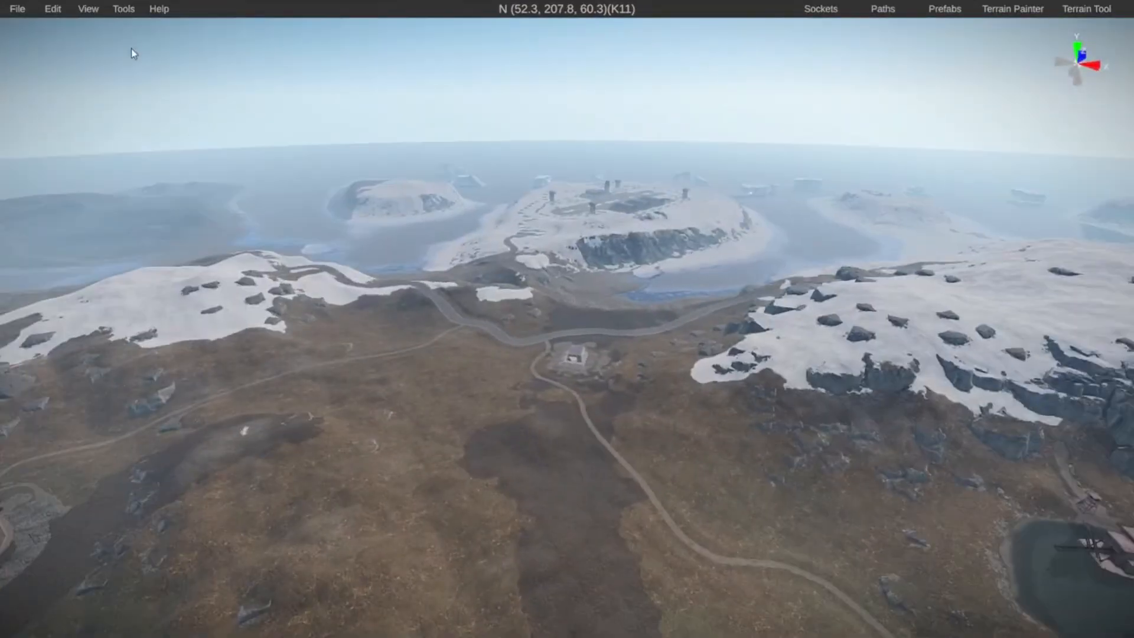
# Rerun native procedural generation, confirming replacement of the current map.
pyautogui.click(122, 8)
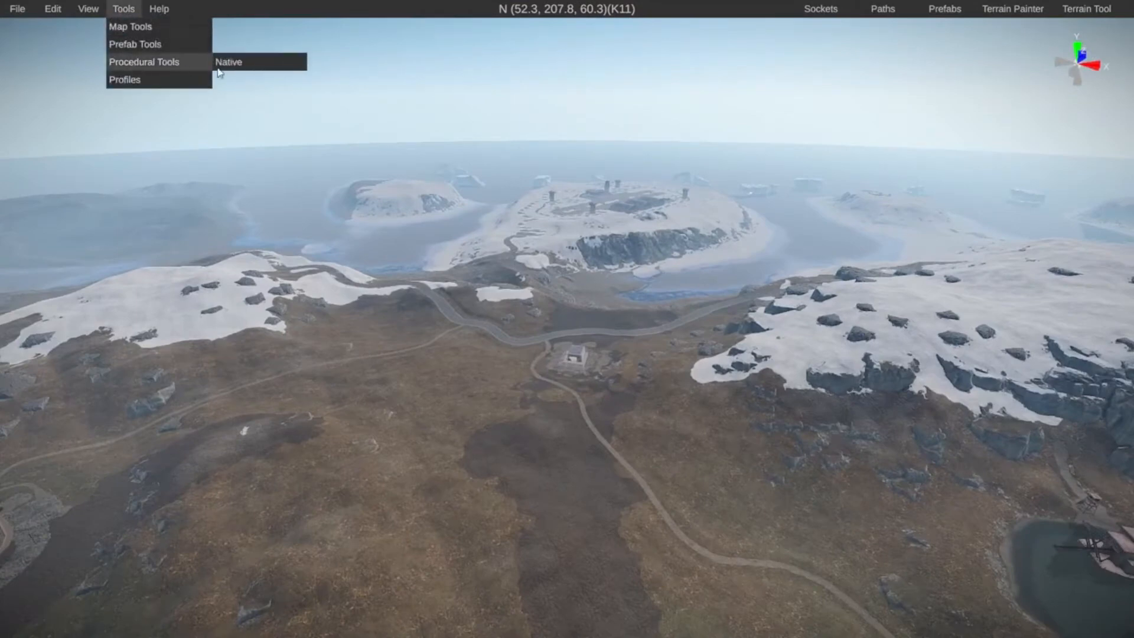
pyautogui.click(228, 62)
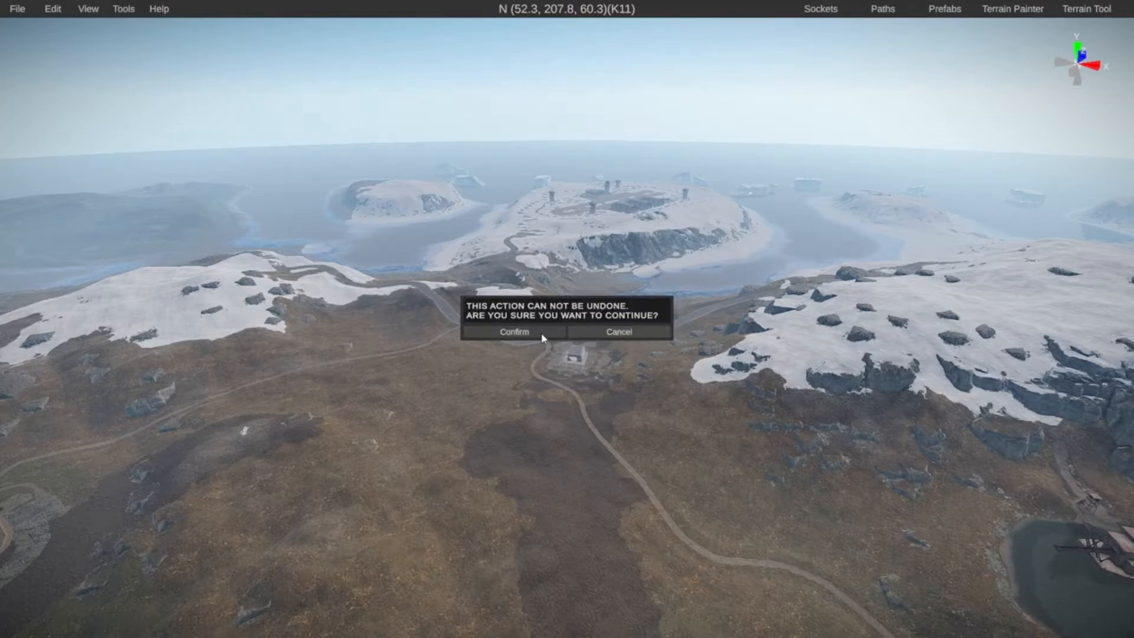
pyautogui.click(515, 332)
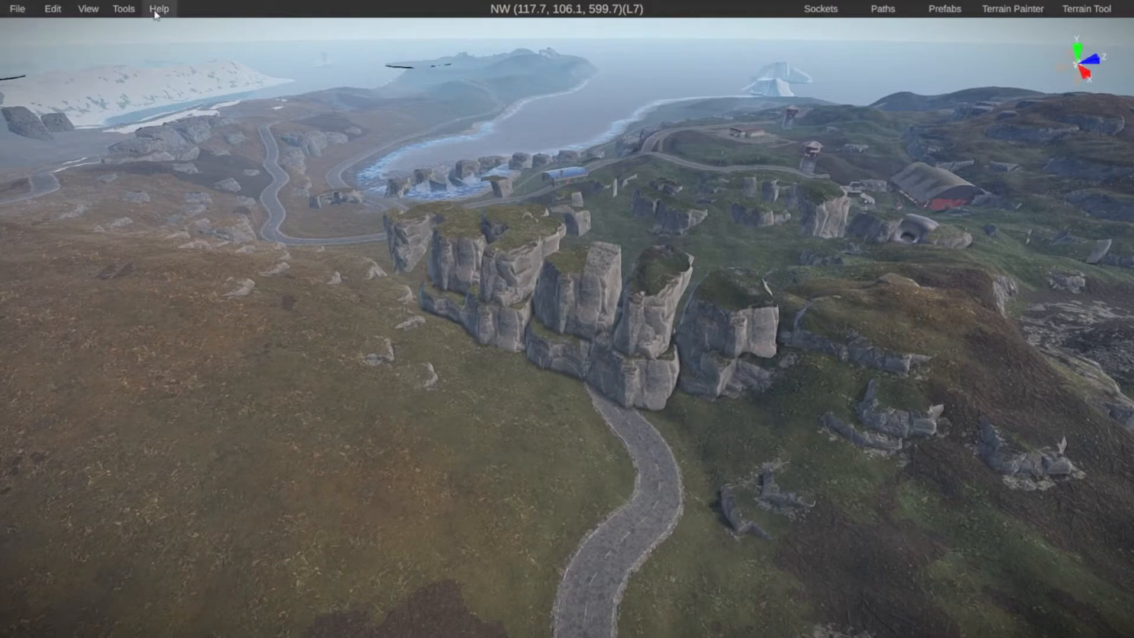
pyautogui.click(158, 9)
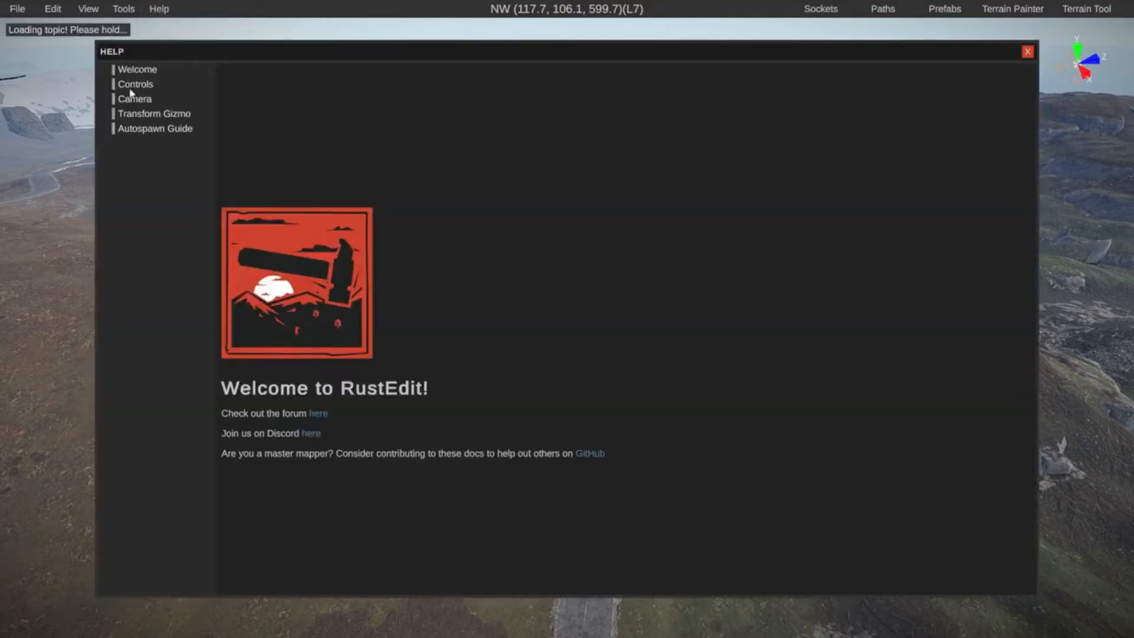
pyautogui.click(135, 84)
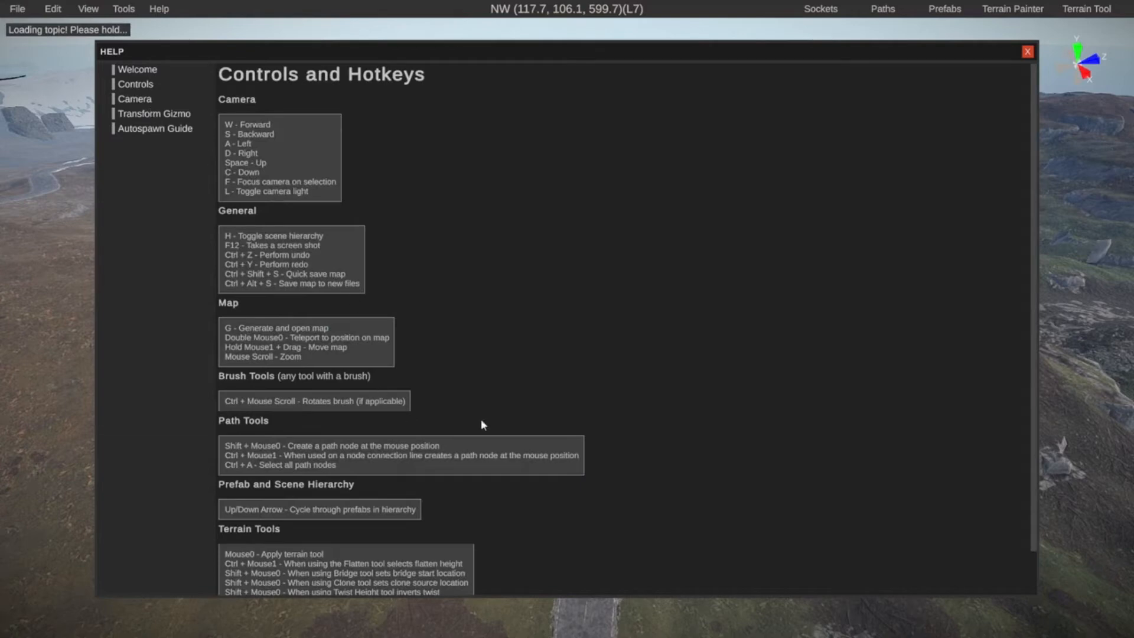
pyautogui.scroll(-3)
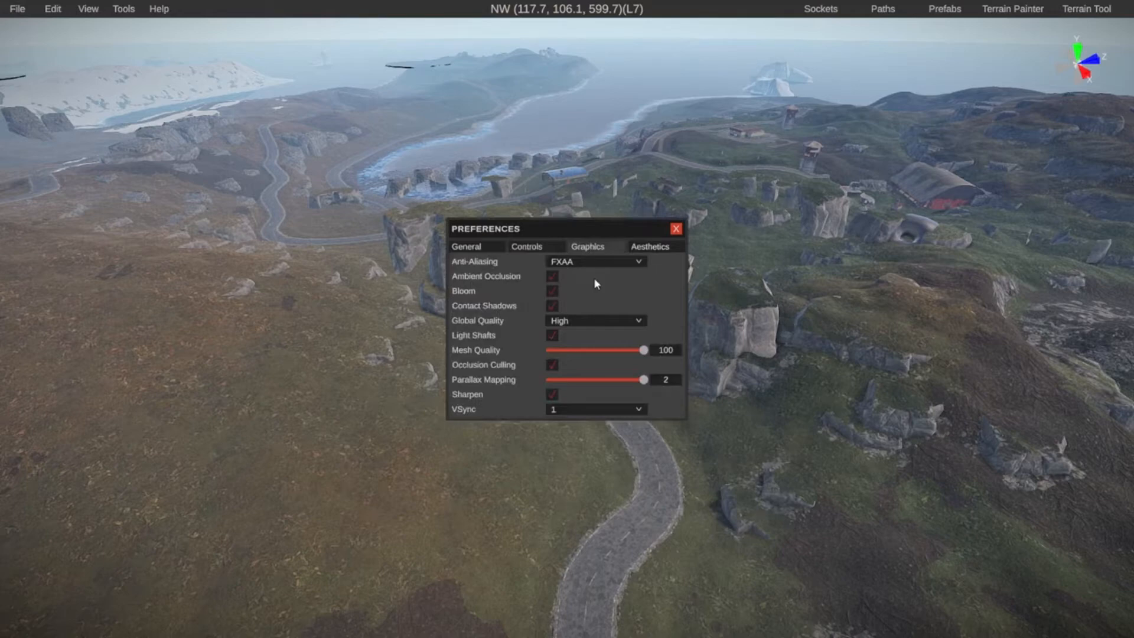
pyautogui.moveTo(604, 261)
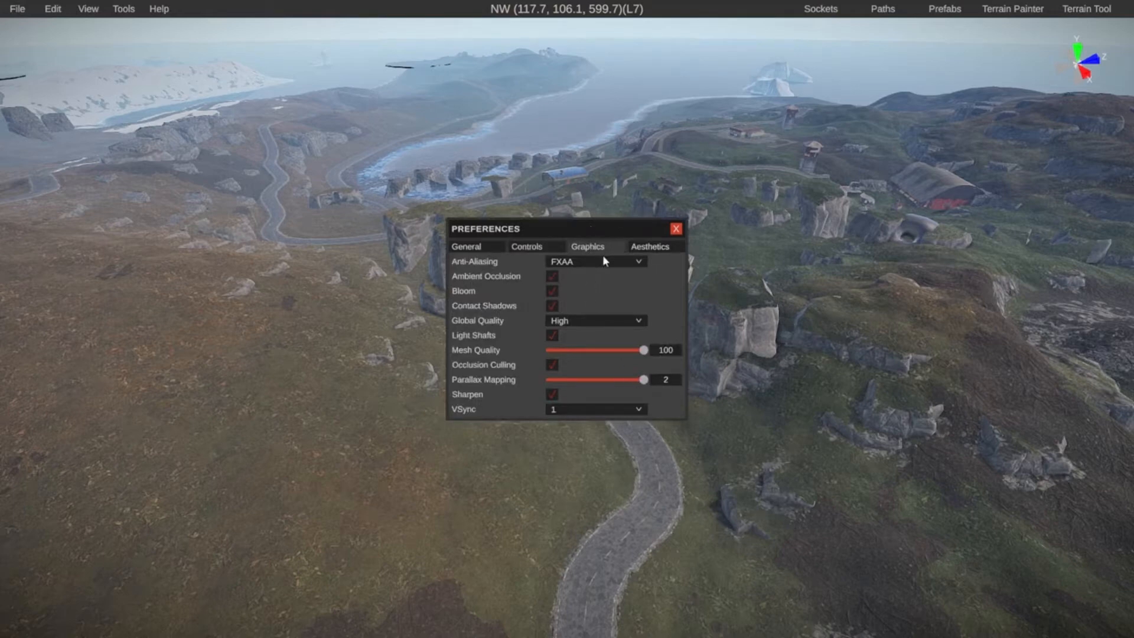
pyautogui.click(674, 228)
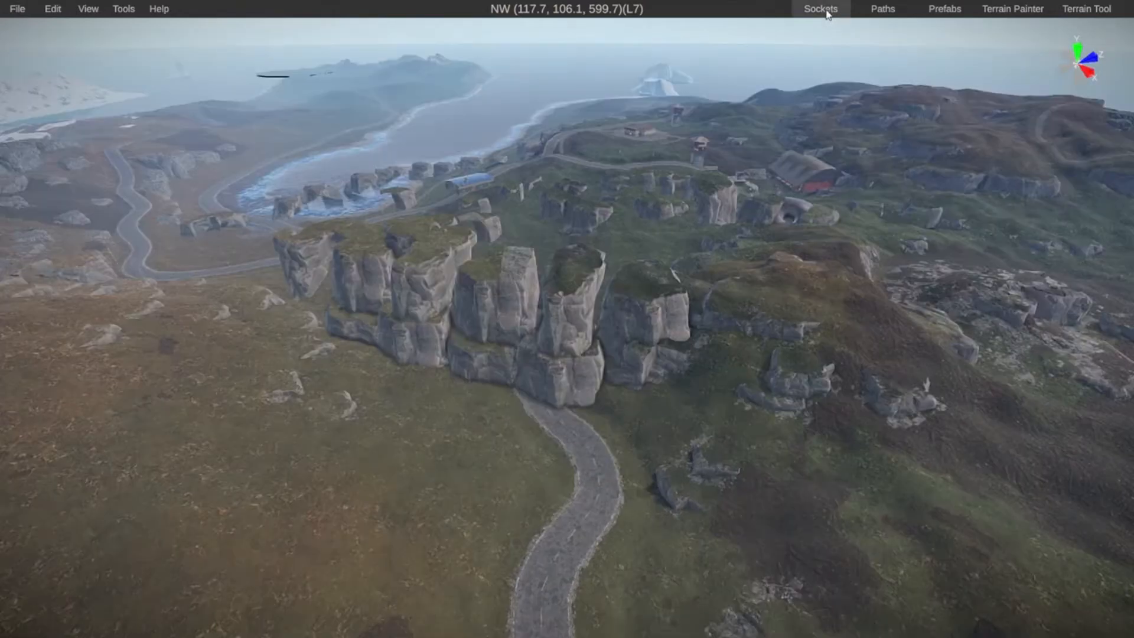
# Open Path Tools and list the path types Road, River, APC and Cargoship.
pyautogui.click(882, 9)
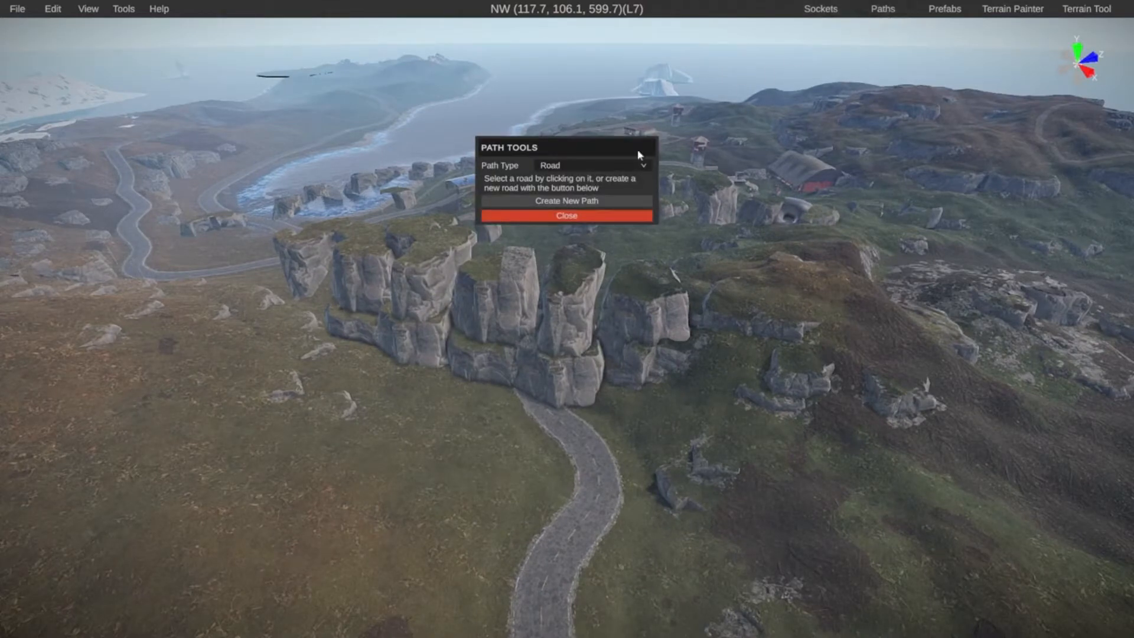
pyautogui.click(592, 164)
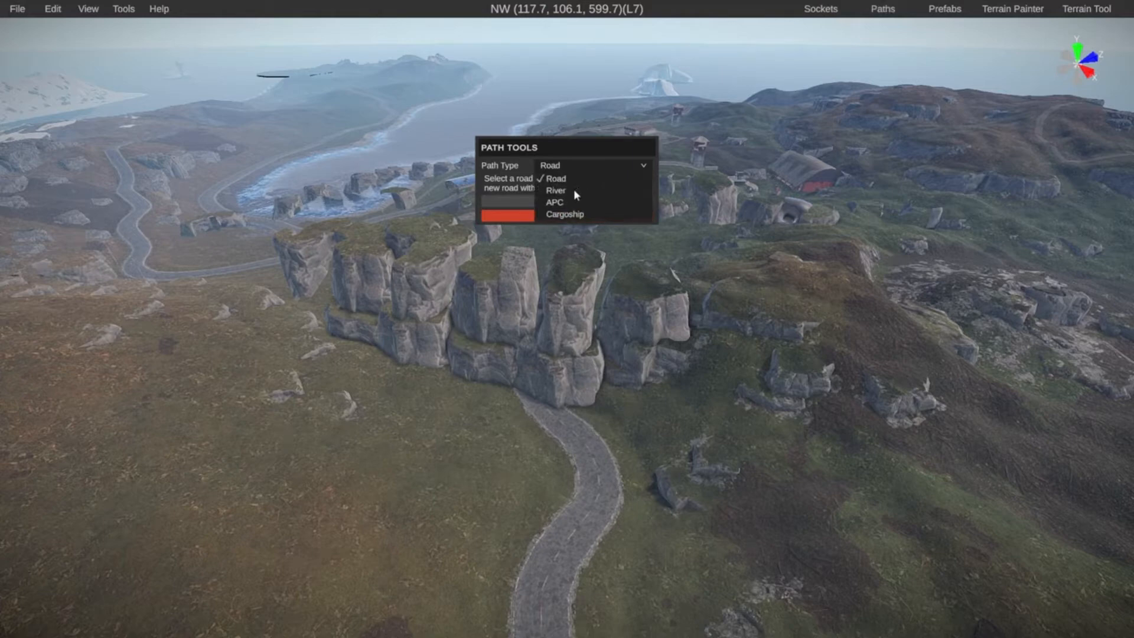
pyautogui.moveTo(560, 216)
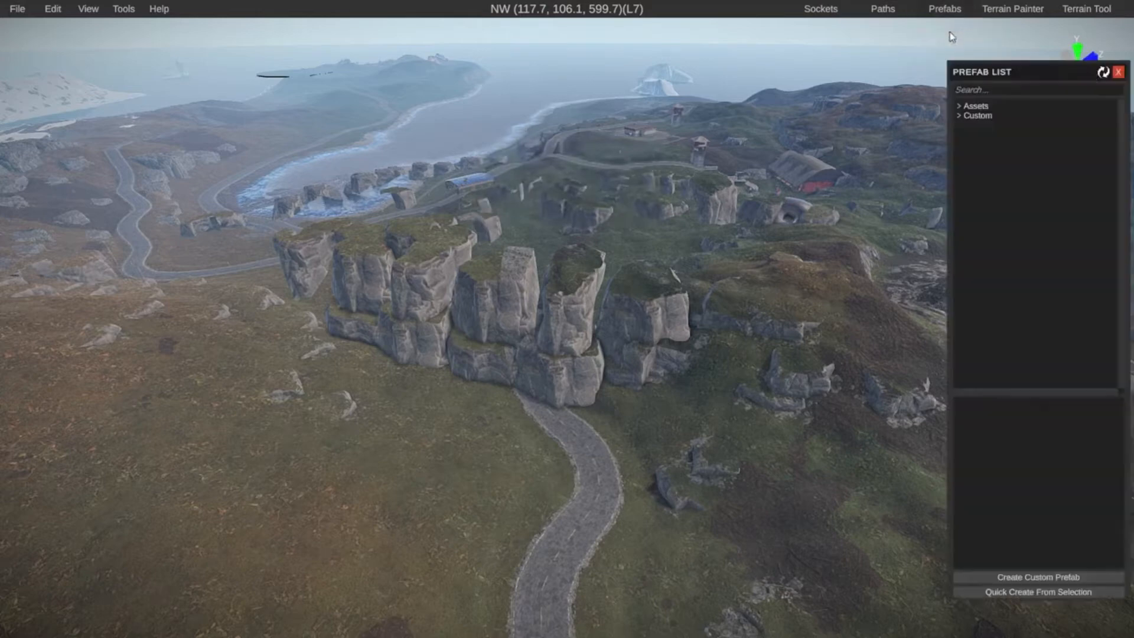
# Browse the Monument prefab folders and place Bandit Town among the icebergs.
pyautogui.click(974, 105)
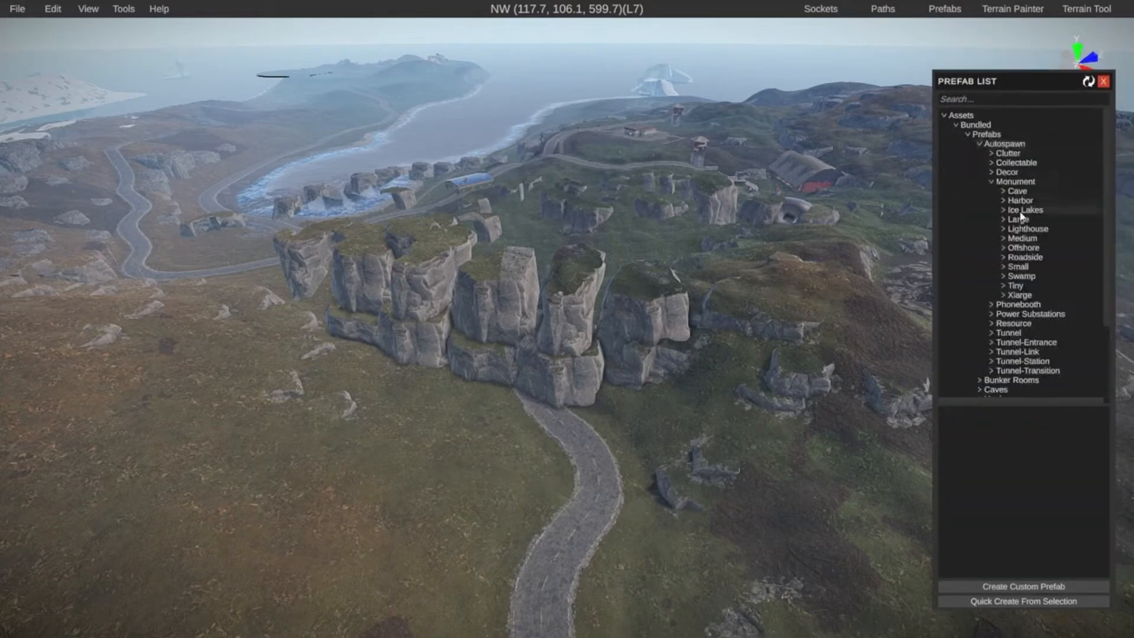
pyautogui.click(1005, 247)
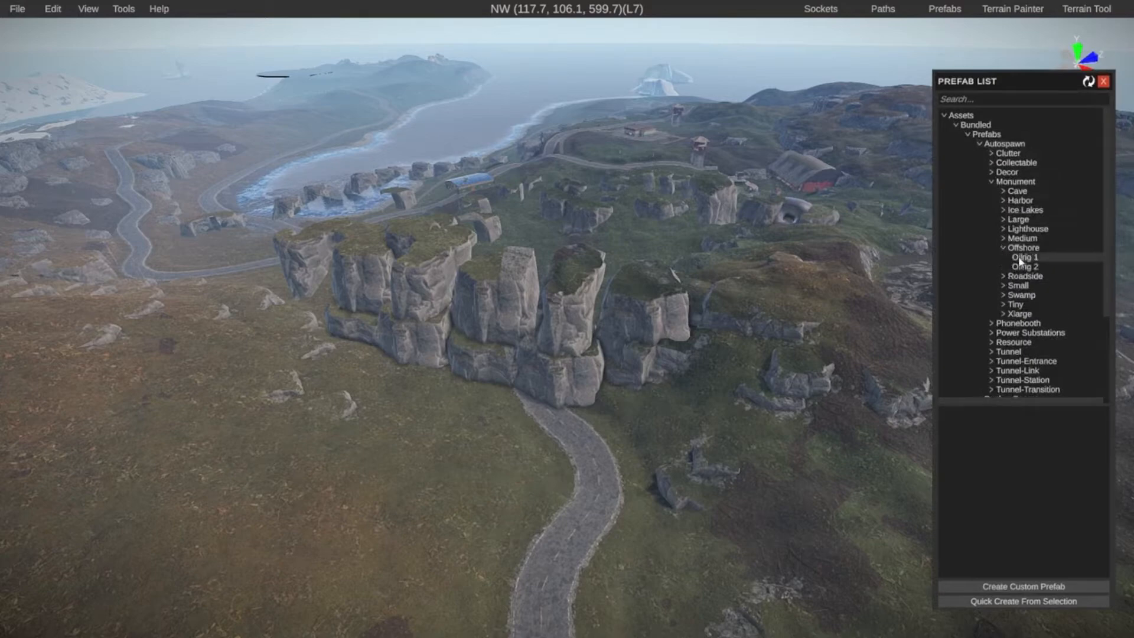
pyautogui.click(1024, 257)
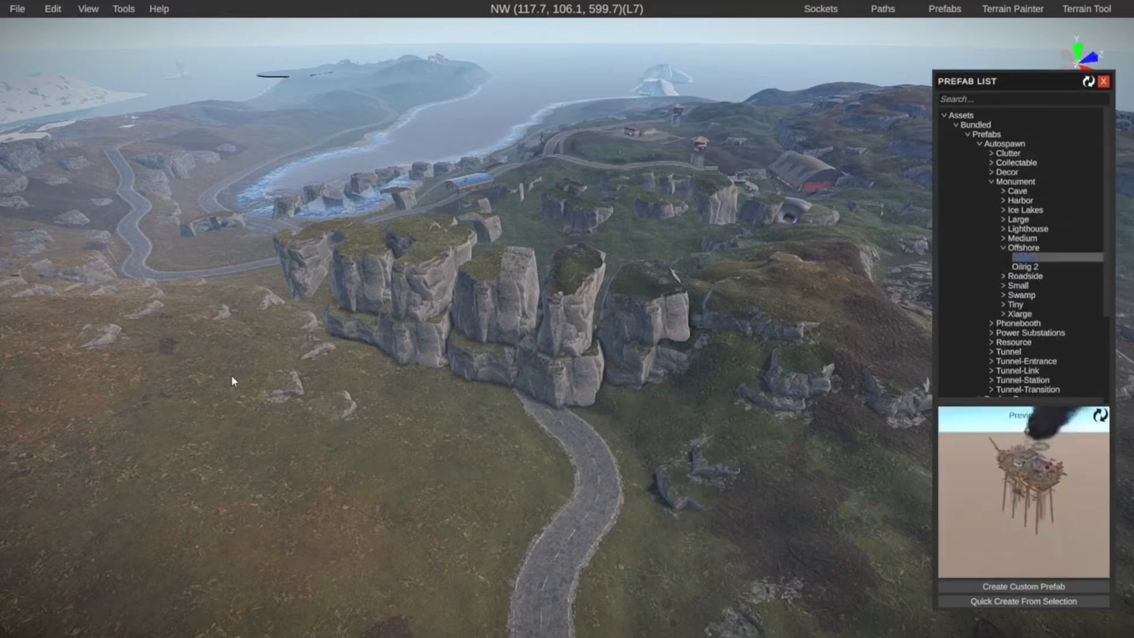
pyautogui.click(1025, 258)
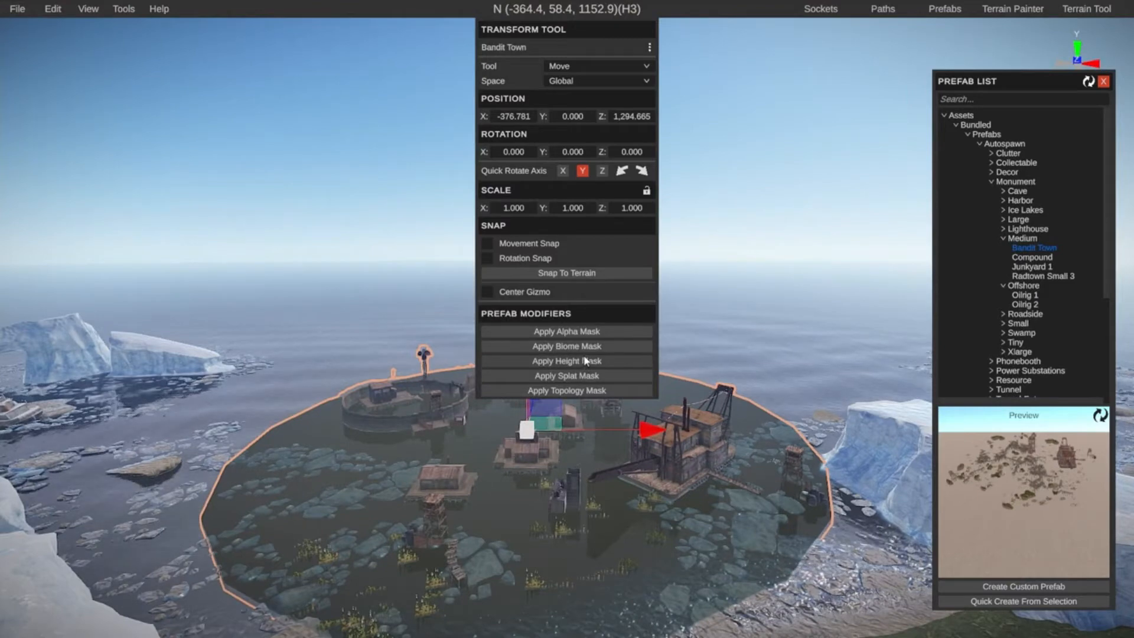
pyautogui.moveTo(609, 499)
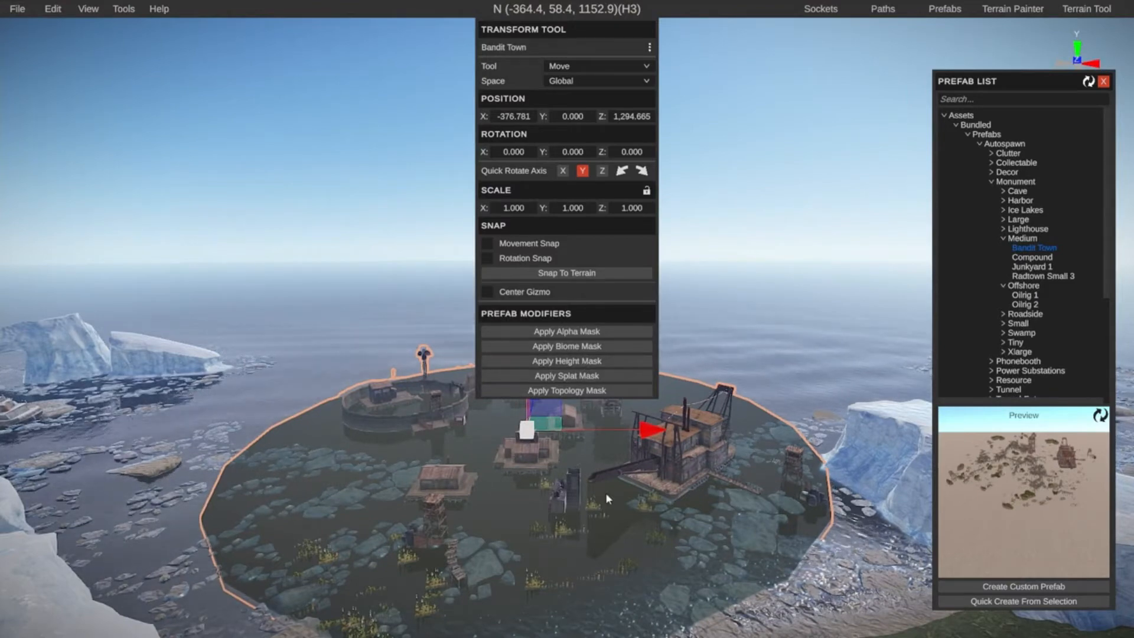
# Apply Bandit Town's height, splat, biome and alpha masks to the surrounding terrain.
pyautogui.click(567, 361)
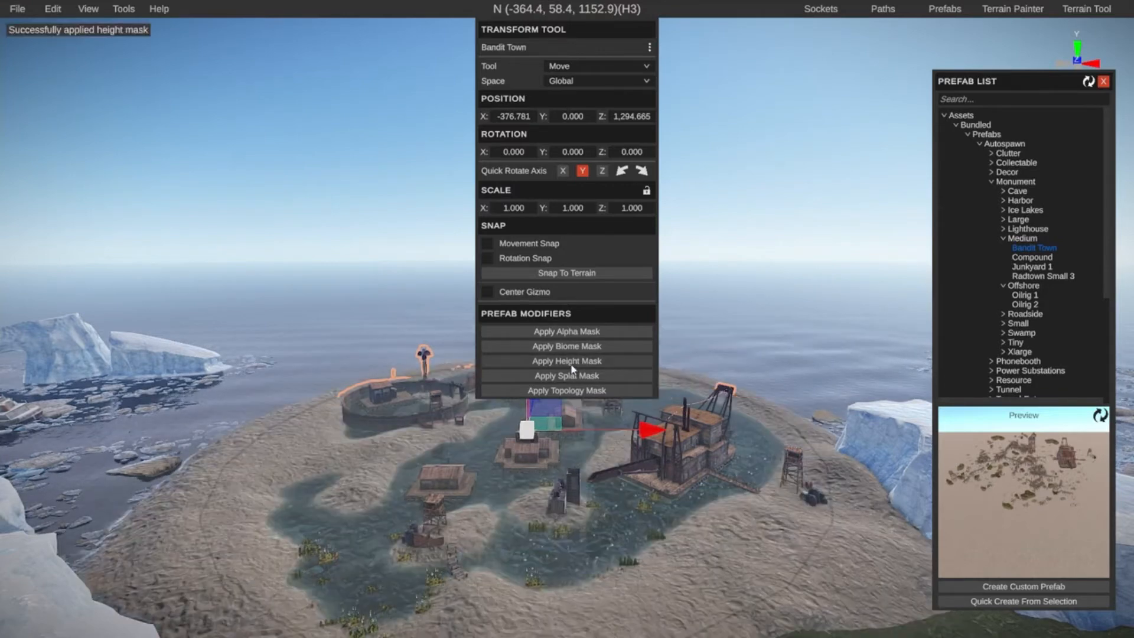
pyautogui.click(566, 376)
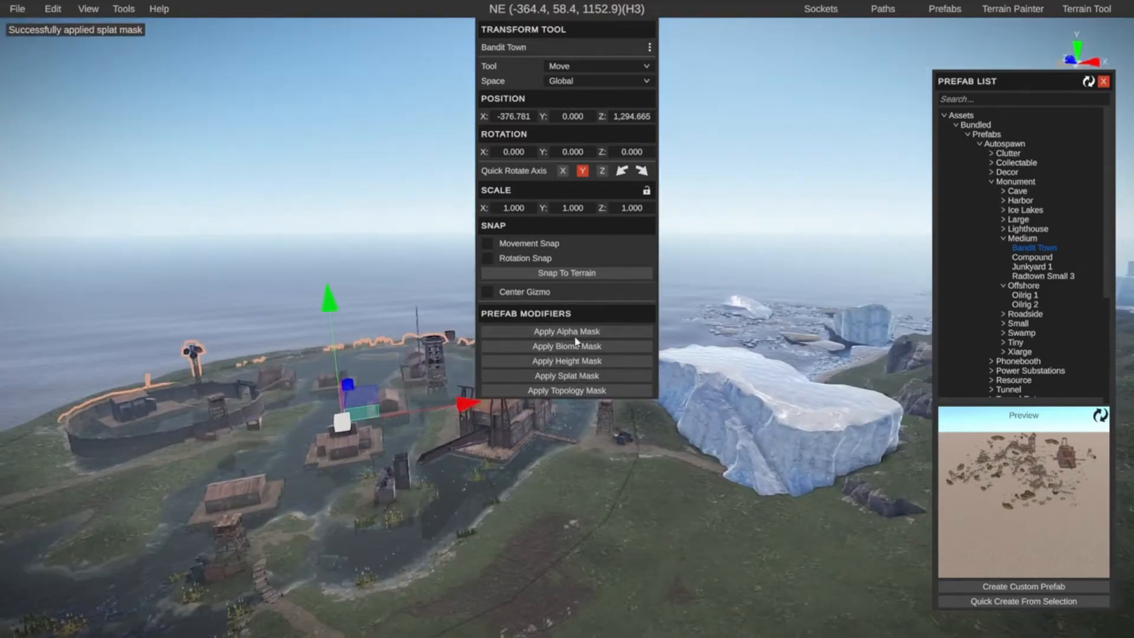
pyautogui.click(566, 346)
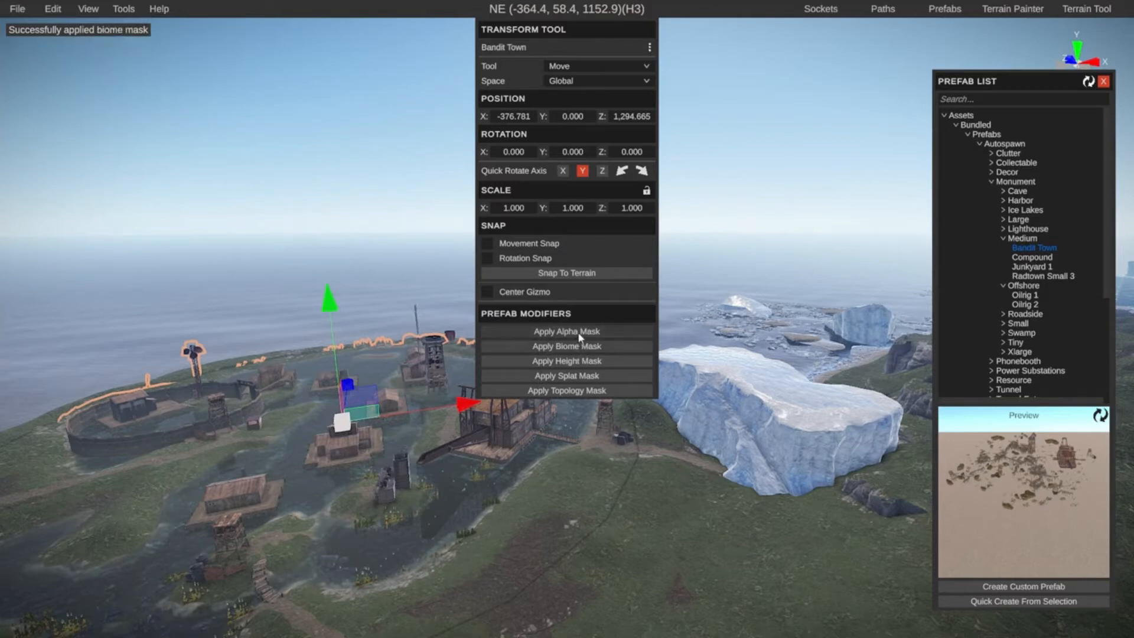
pyautogui.click(566, 331)
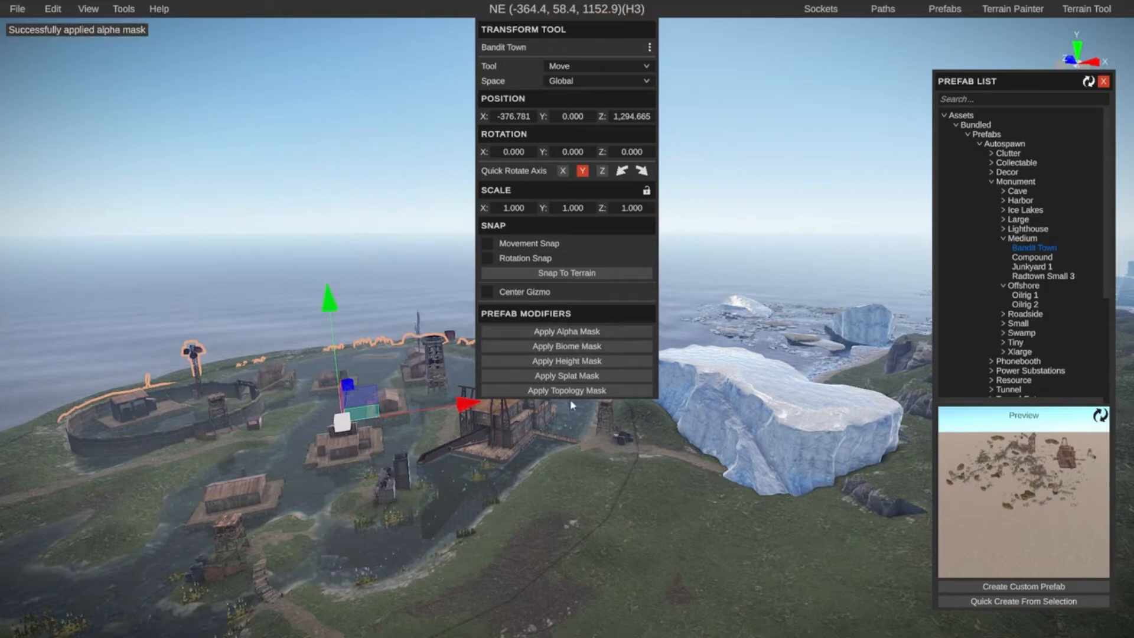
pyautogui.click(566, 390)
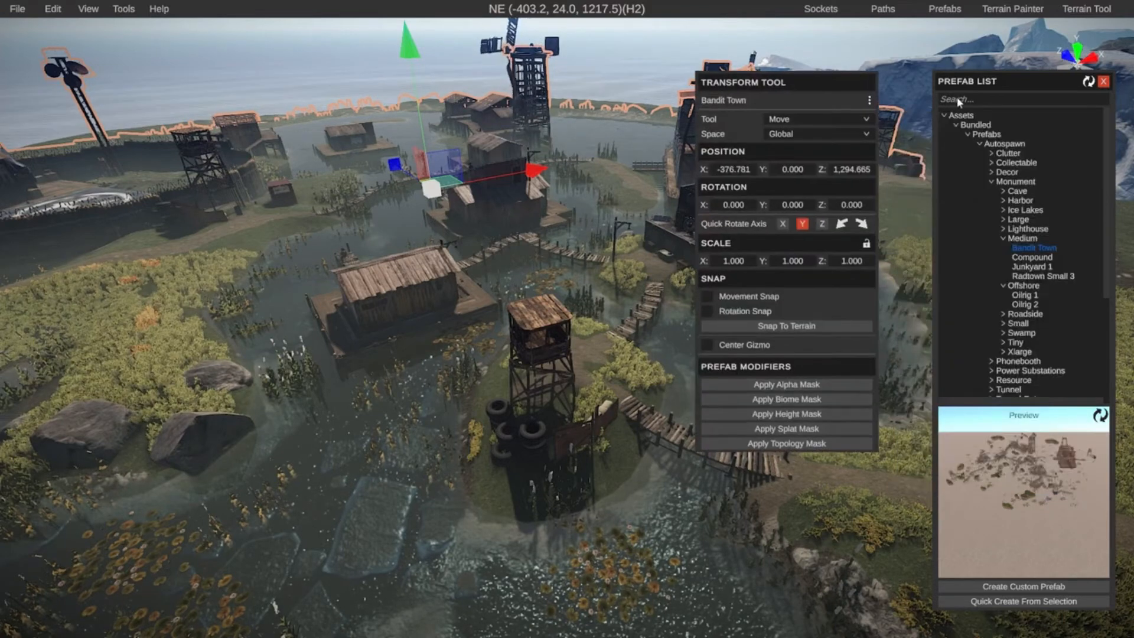
# Search the prefabs for 'tower' and select Watchtower A.
pyautogui.write('tower')
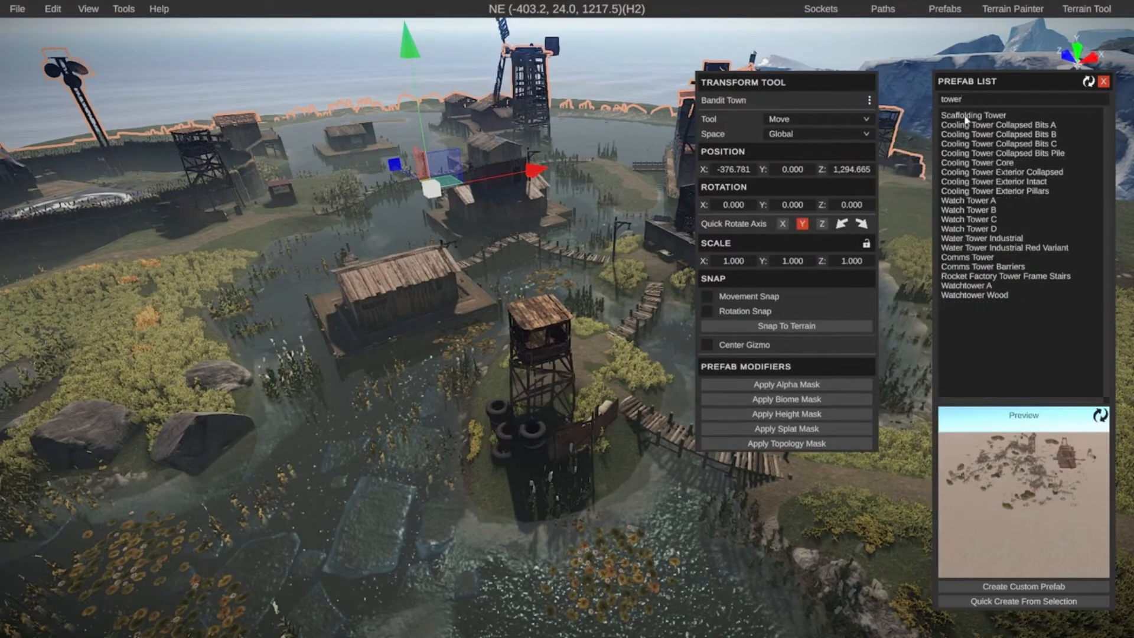
pyautogui.click(967, 285)
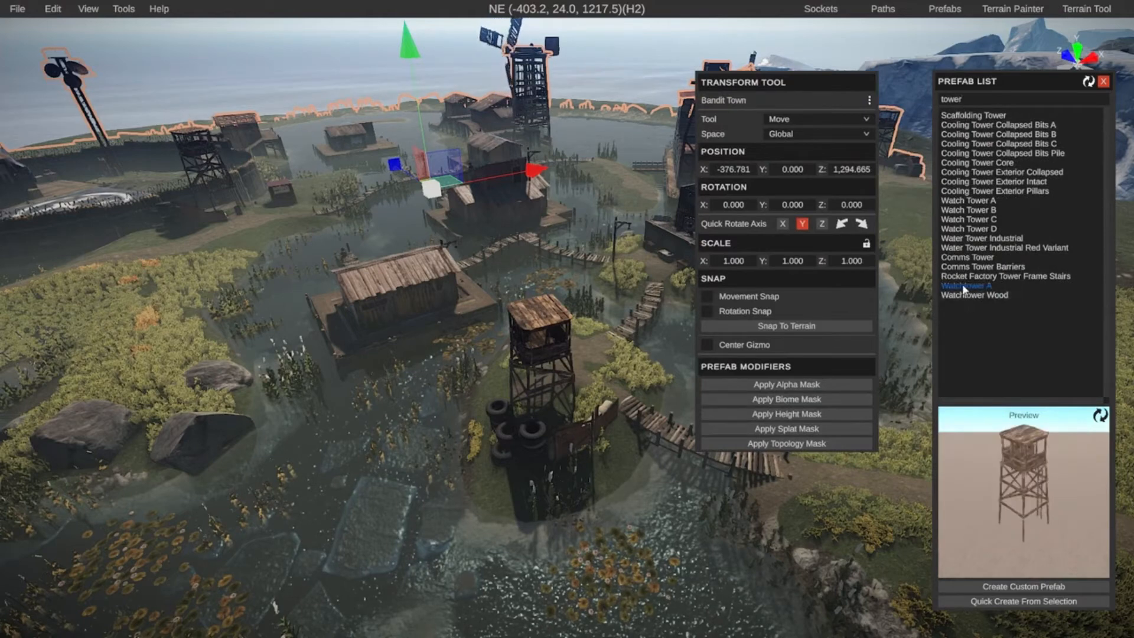
pyautogui.click(969, 284)
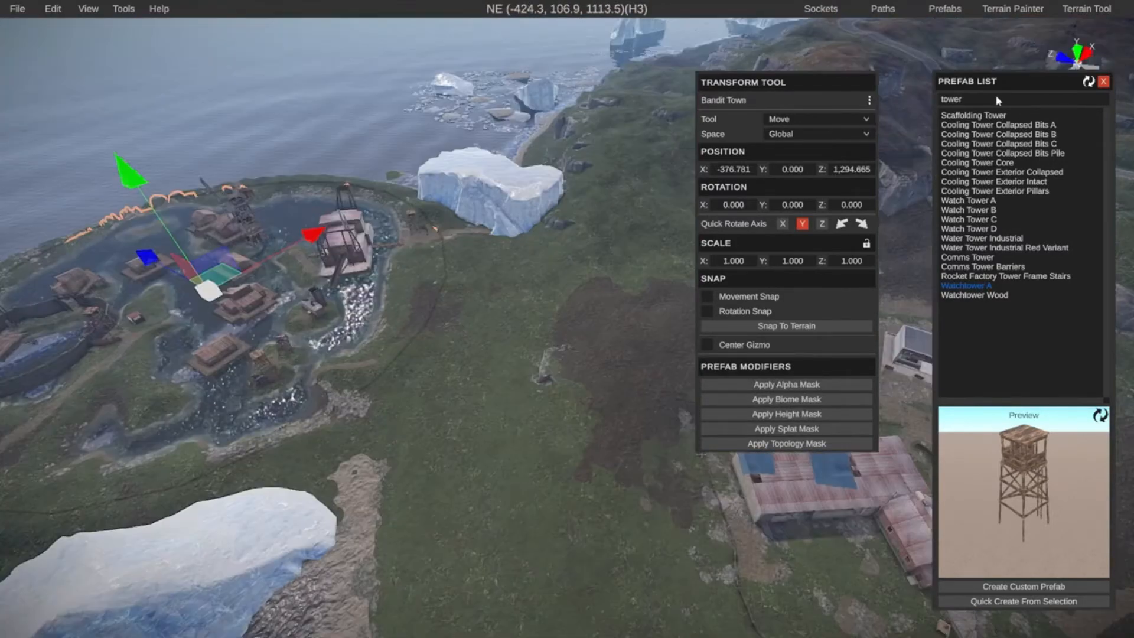
# Clear the search and pick the Busstop prefab from Decor.
pyautogui.click(1020, 99)
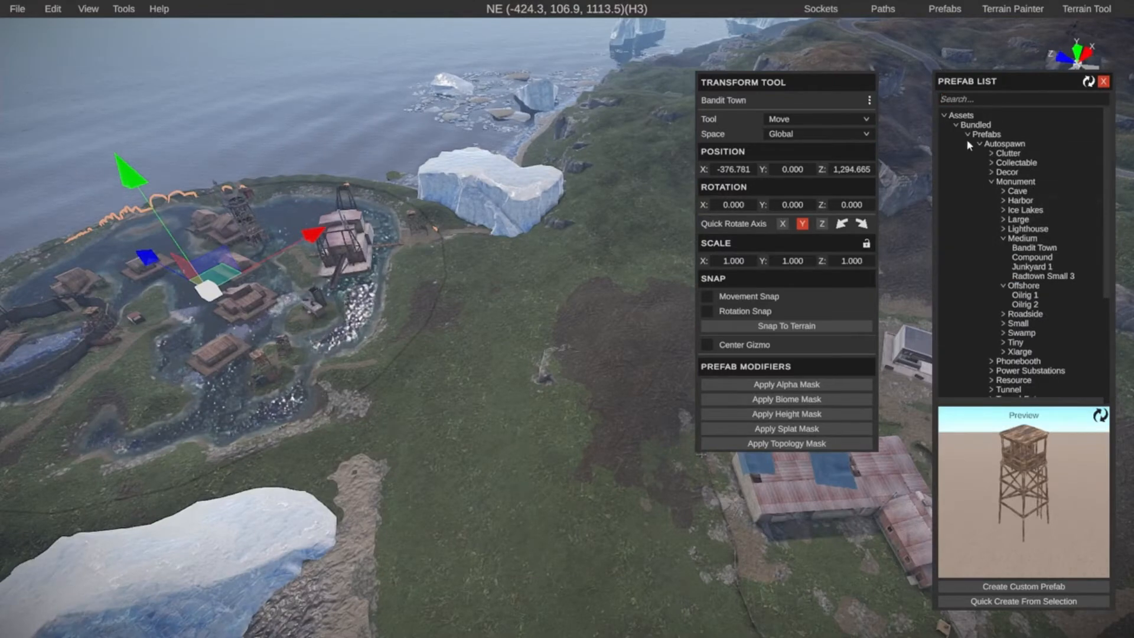
pyautogui.click(996, 172)
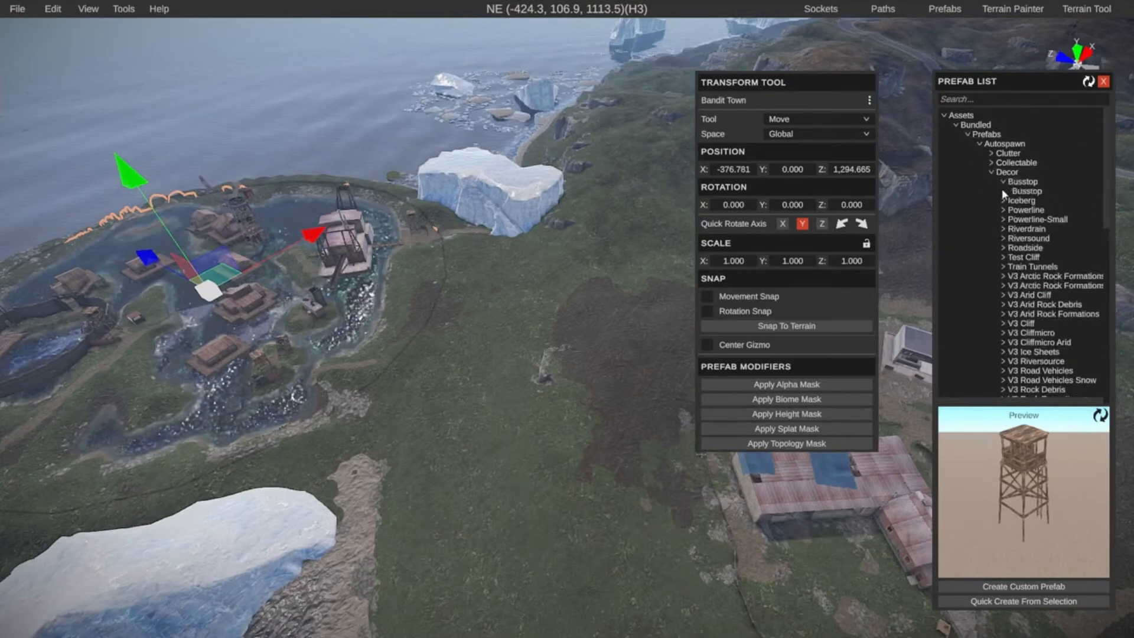
pyautogui.click(1027, 190)
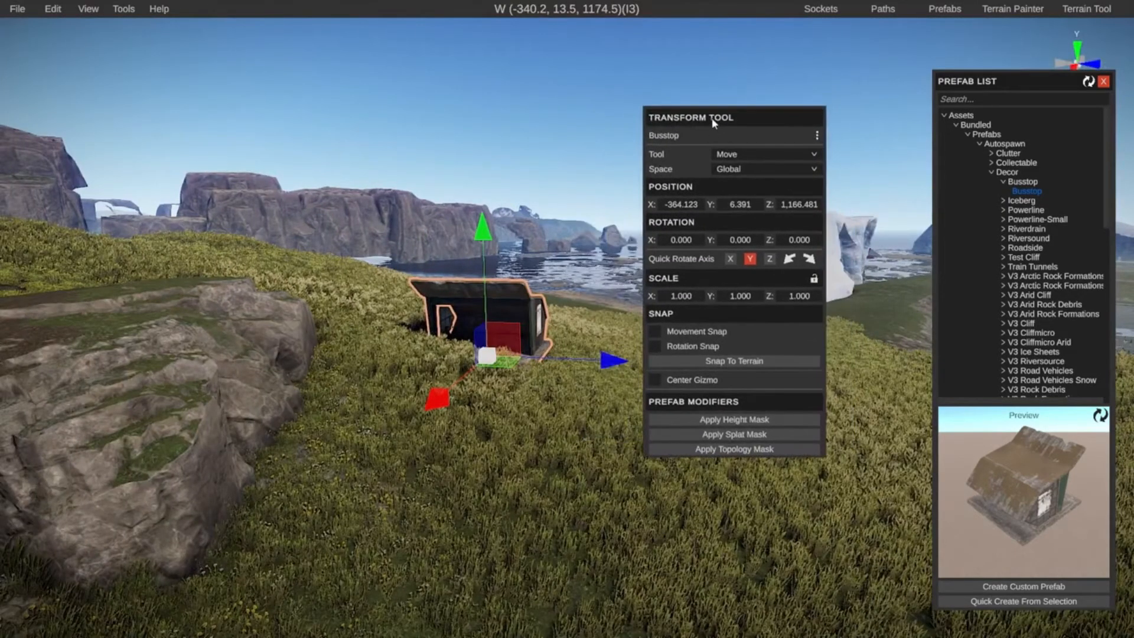
pyautogui.moveTo(728, 226)
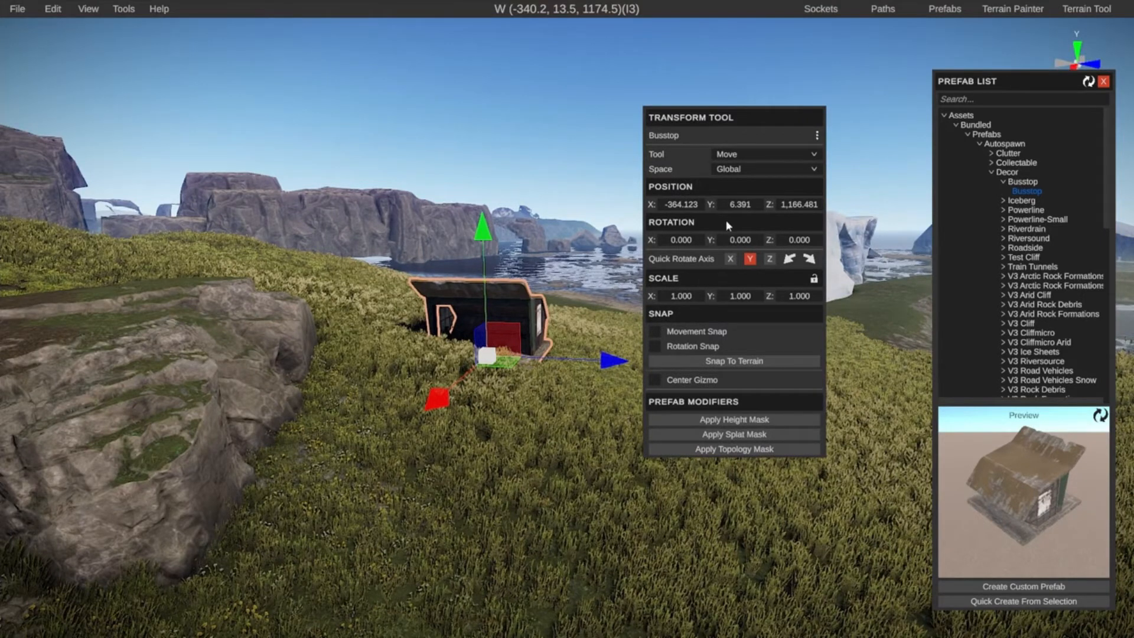
# Tilt the bus stop steeply onto the large rock and bring up the Terrain Painter.
pyautogui.click(764, 153)
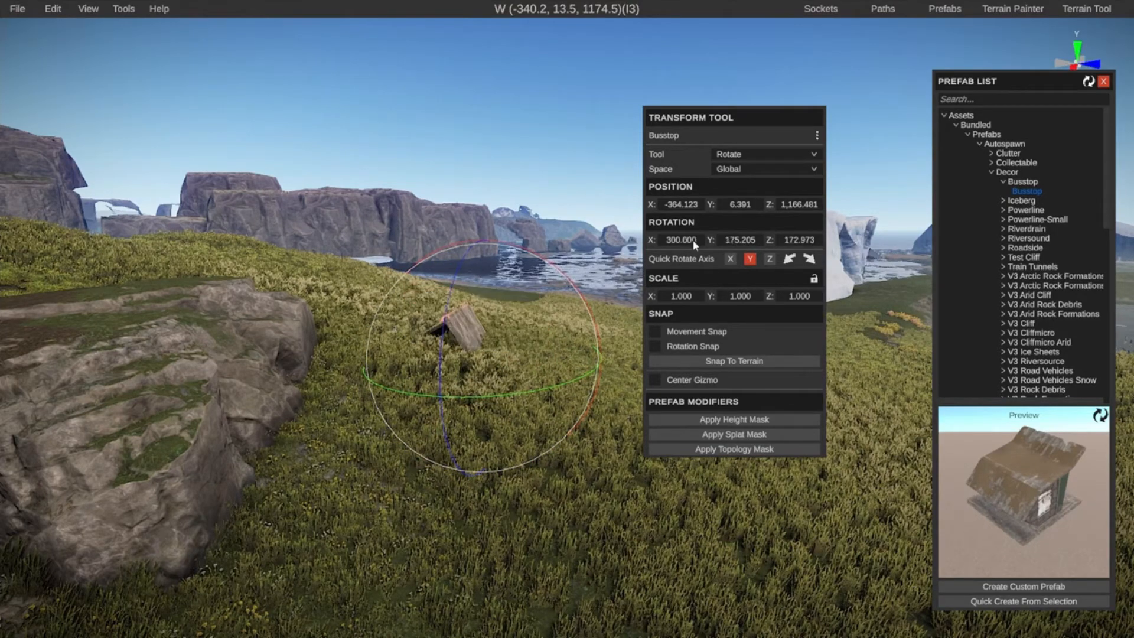
pyautogui.moveTo(470, 326); pyautogui.dragTo(448, 232)
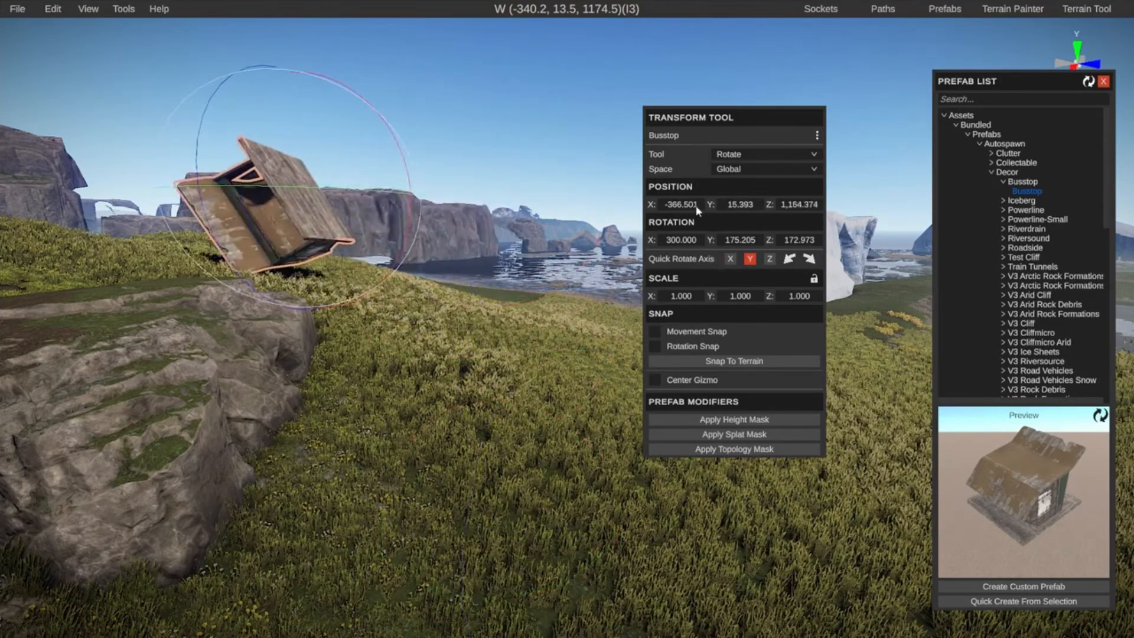
pyautogui.click(1012, 9)
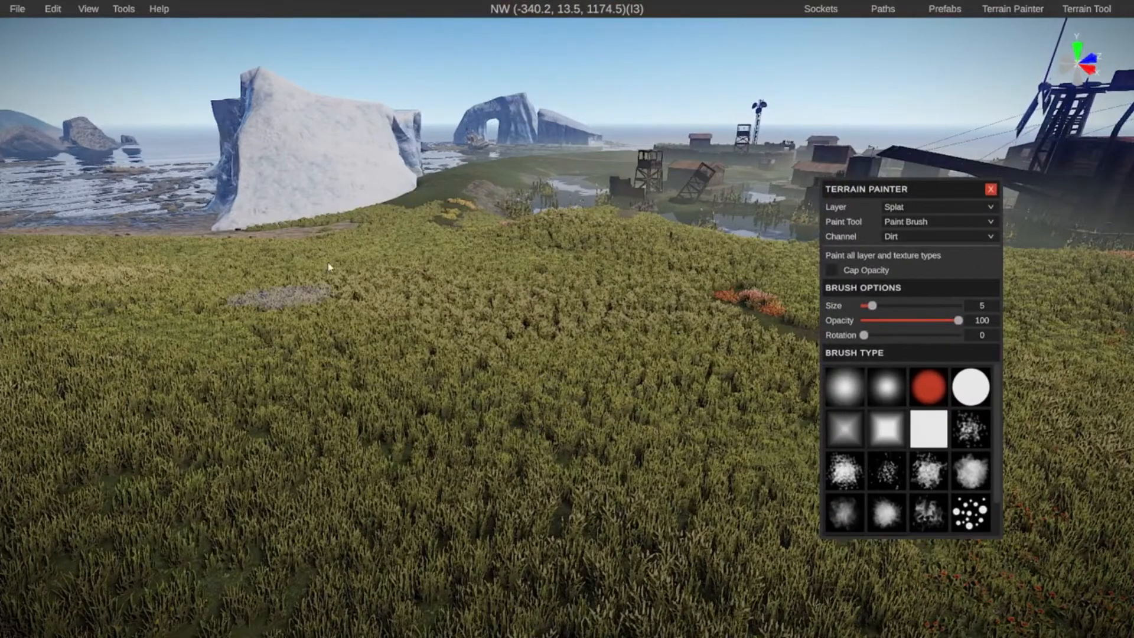
# Paint dirt patches into the grass, then switch the painter to the Biome layer, Arid.
pyautogui.click(506, 488)
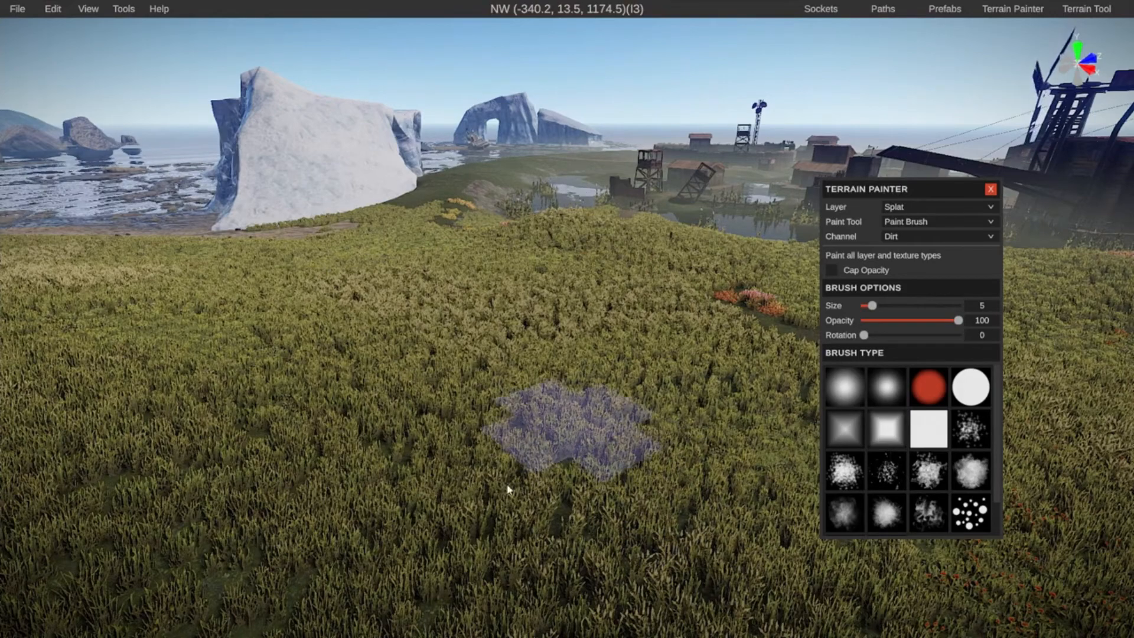
pyautogui.click(939, 206)
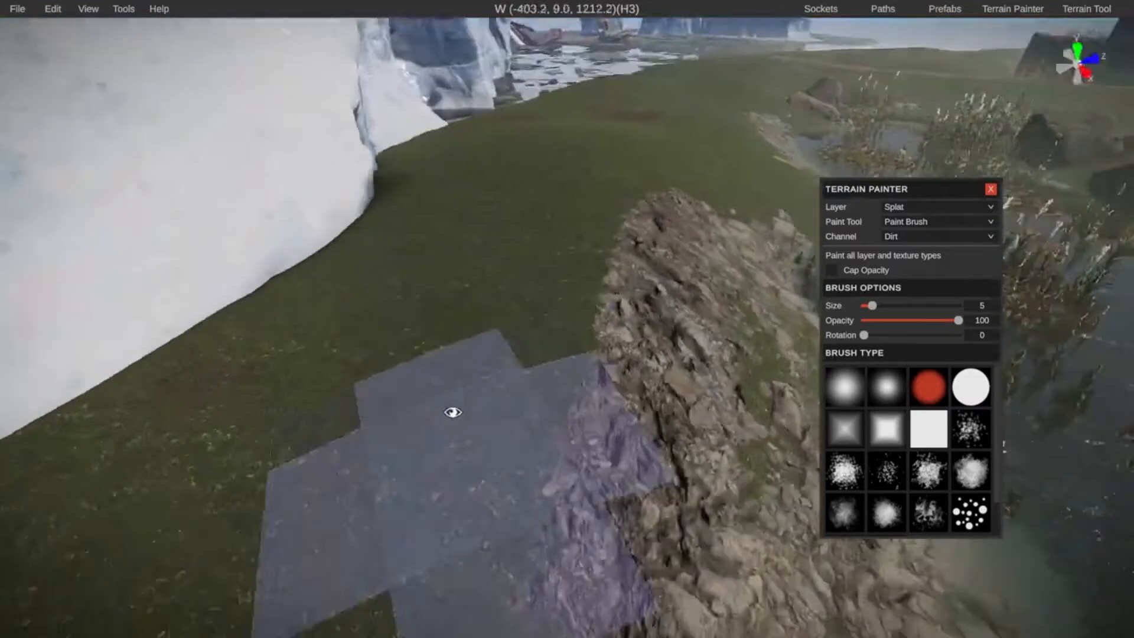
pyautogui.click(938, 236)
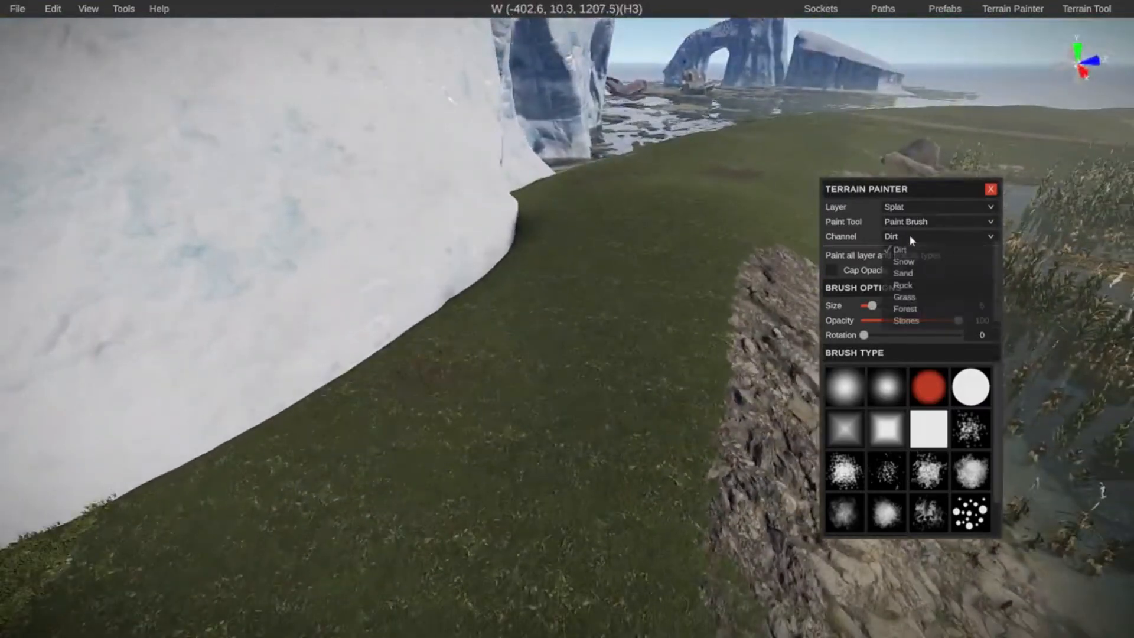
pyautogui.click(905, 262)
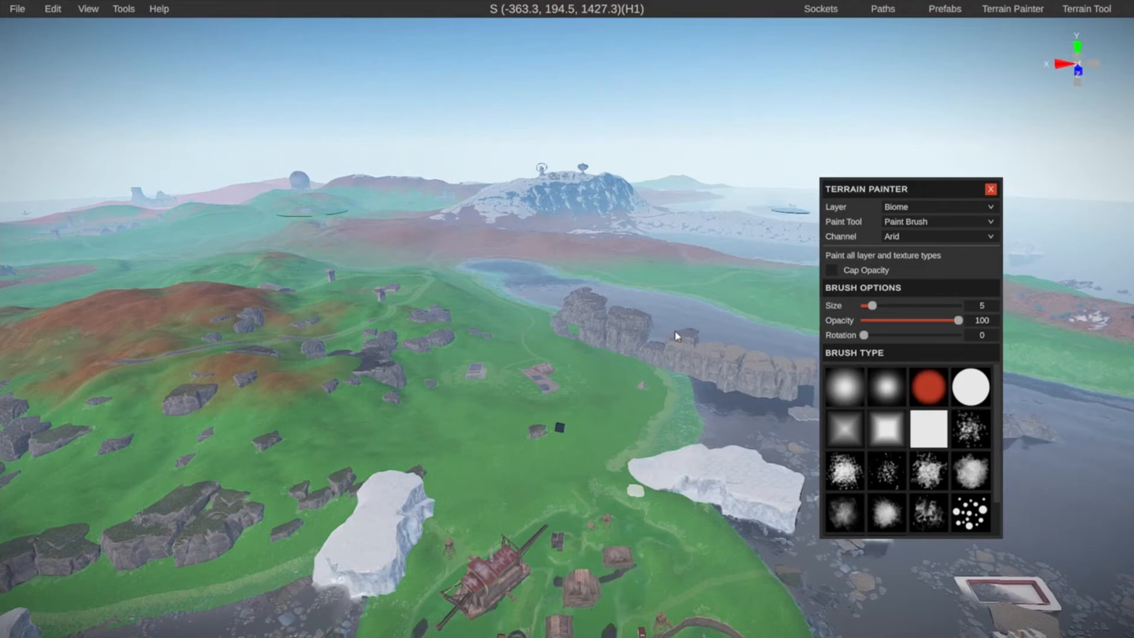
pyautogui.click(937, 206)
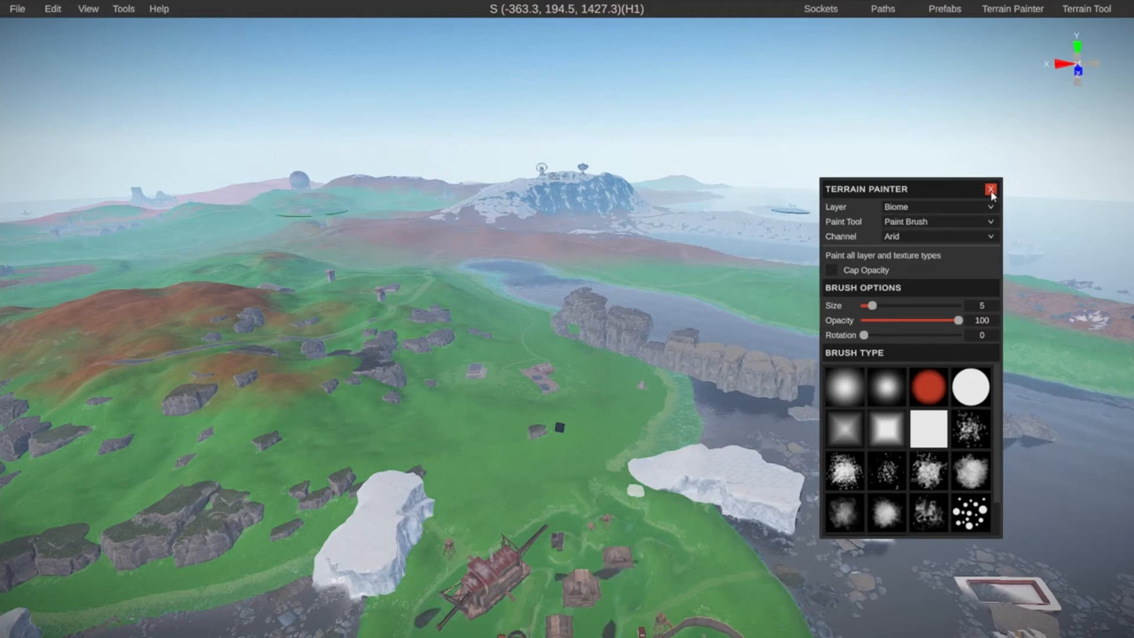
# Close the painter and set the Raise/Lower brush to size 51 with low opacity.
pyautogui.click(1085, 9)
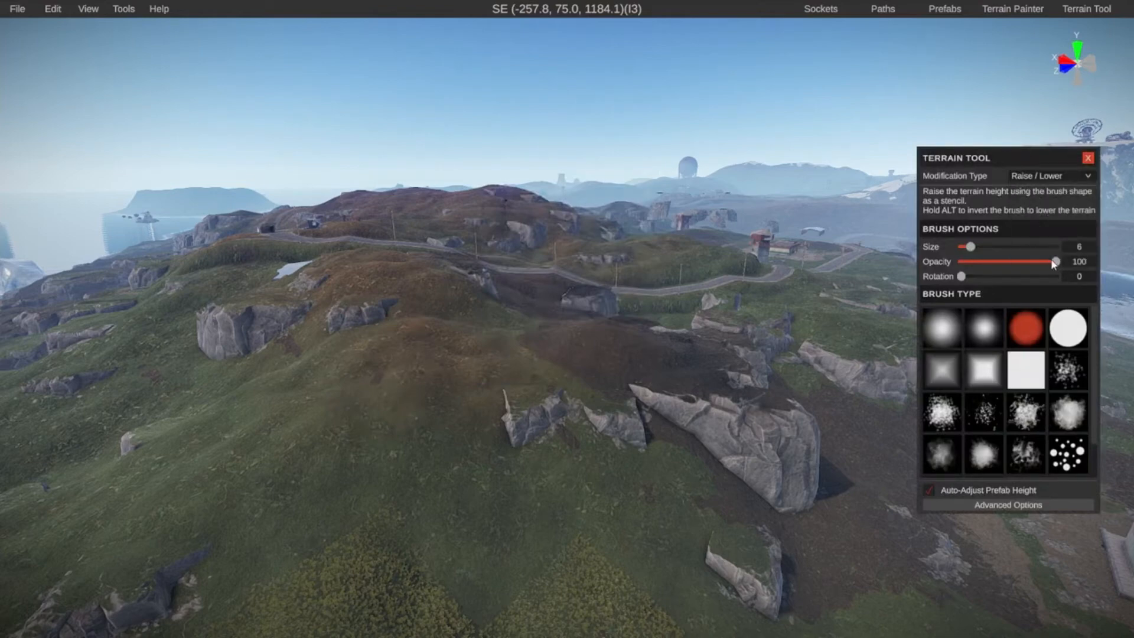
pyautogui.moveTo(969, 247); pyautogui.dragTo(994, 247)
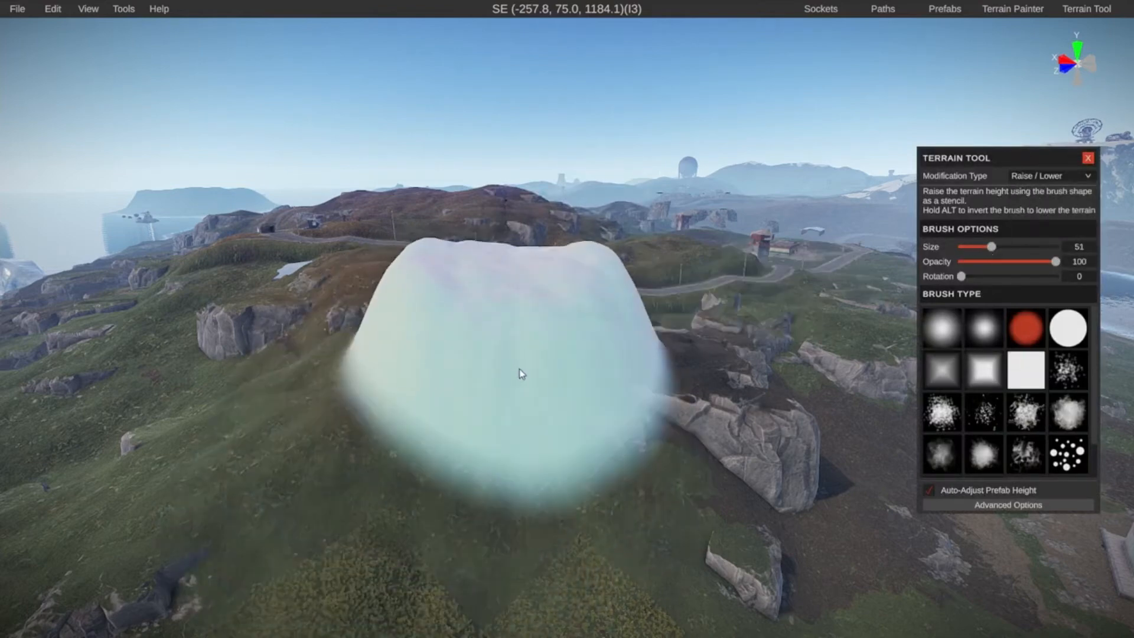
pyautogui.moveTo(1074, 261); pyautogui.dragTo(1002, 261)
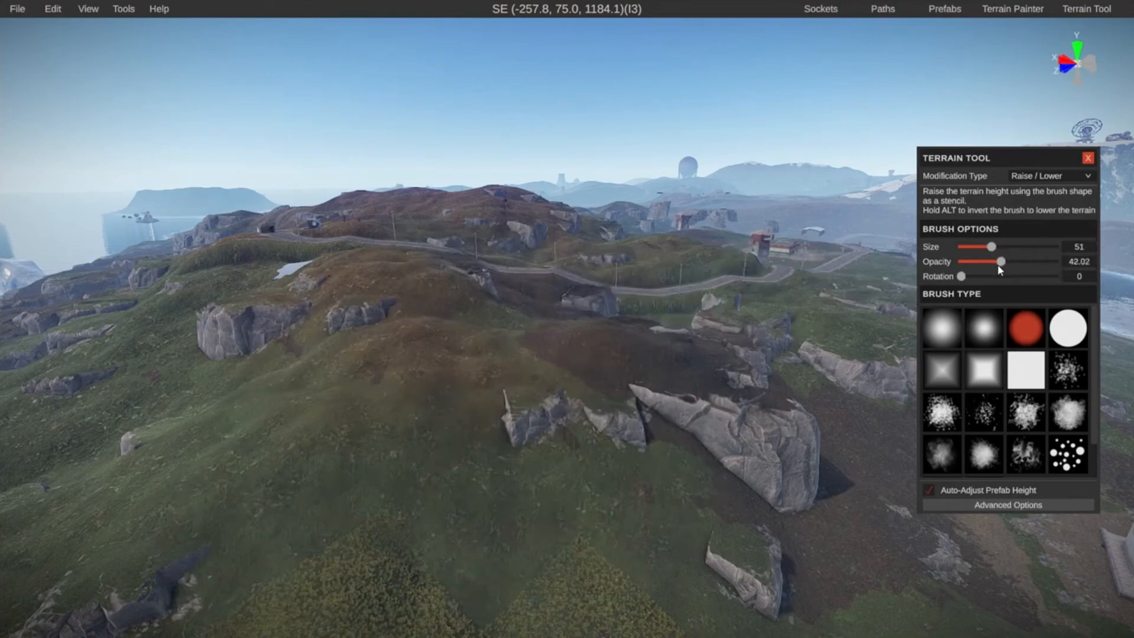
pyautogui.moveTo(1002, 261); pyautogui.dragTo(969, 261)
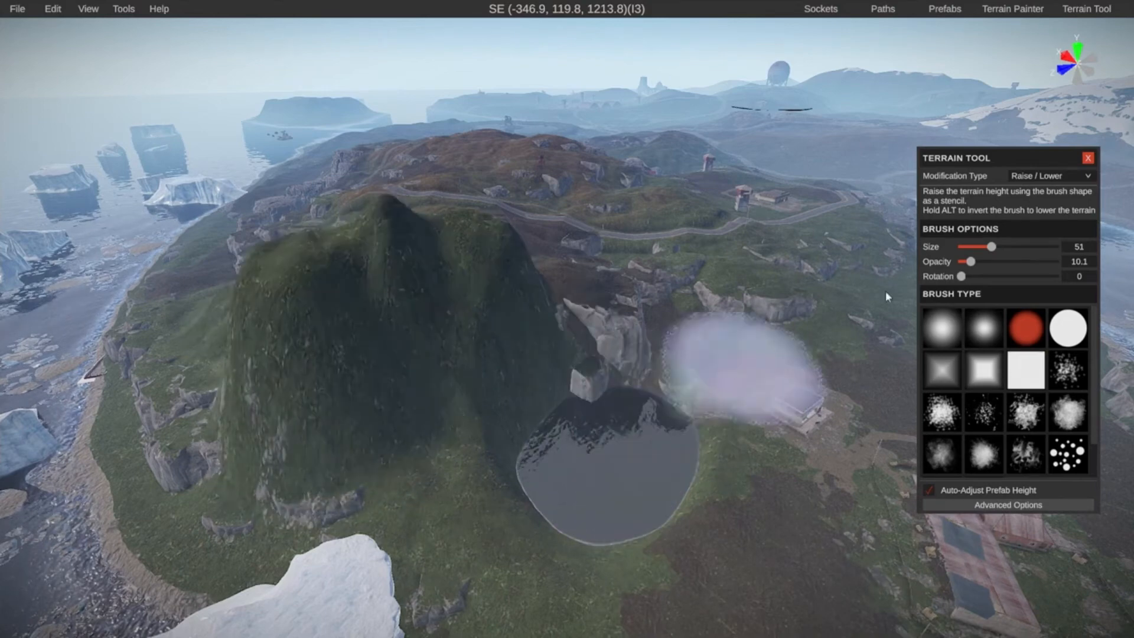
# Raise a tall hill beside the pond and set smoothing to opacity 100.
pyautogui.moveTo(980, 246); pyautogui.dragTo(944, 246)
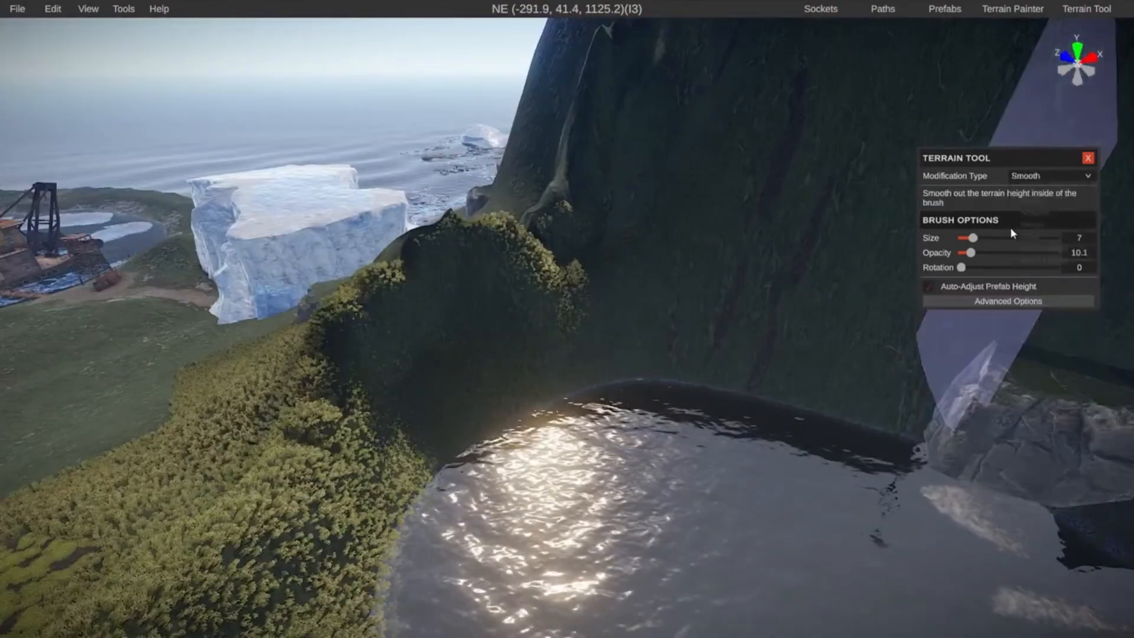
pyautogui.moveTo(972, 252); pyautogui.dragTo(1026, 253)
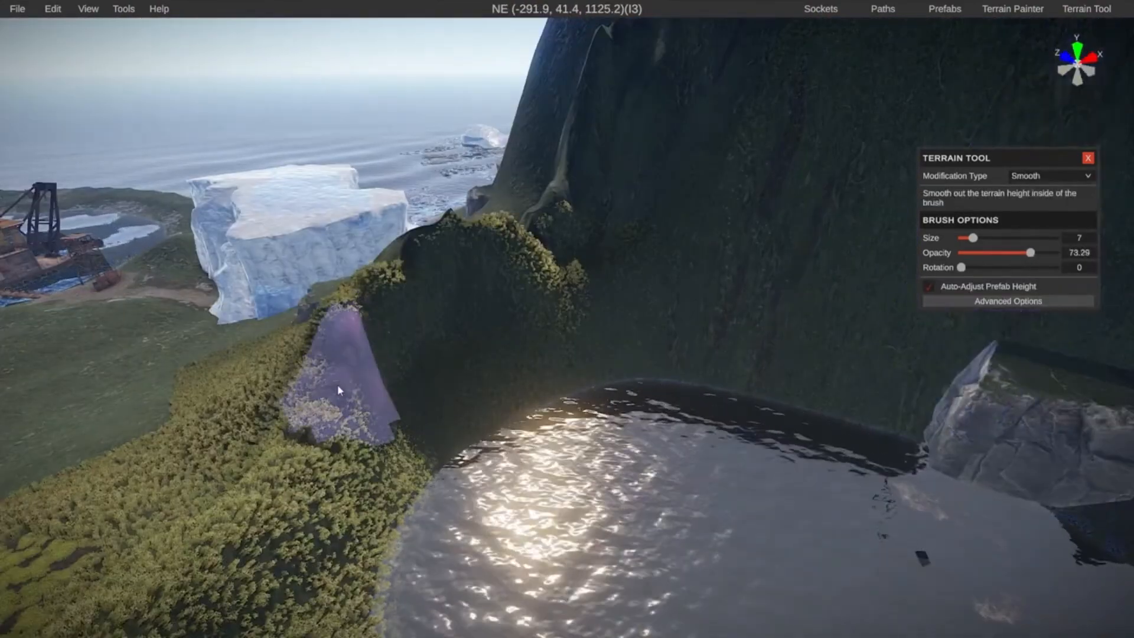
pyautogui.moveTo(1030, 252); pyautogui.dragTo(1074, 252)
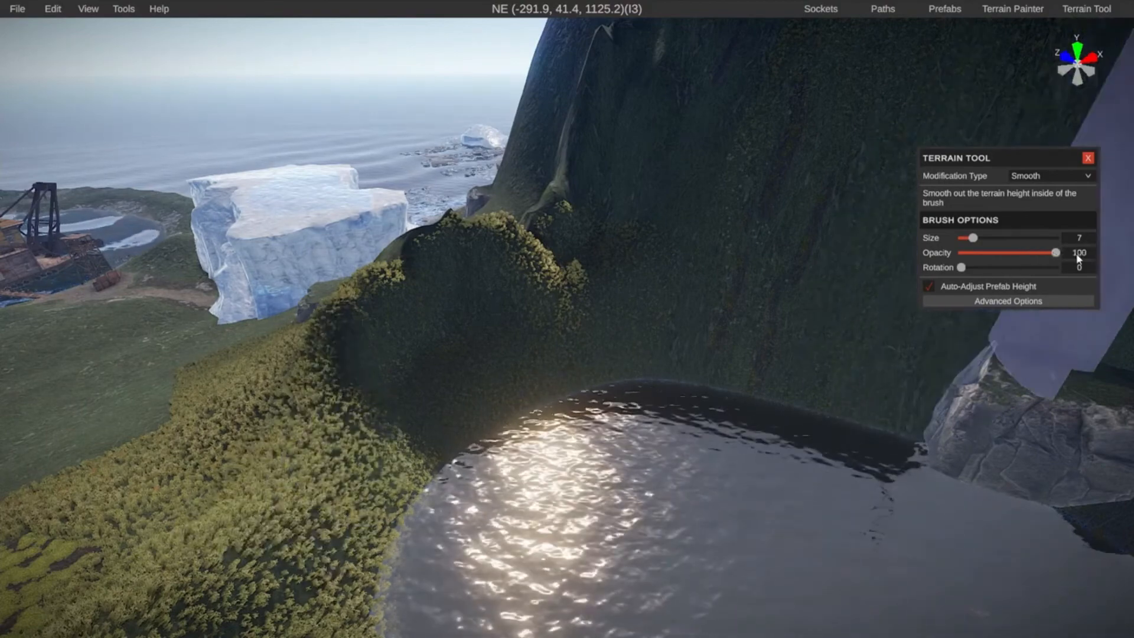